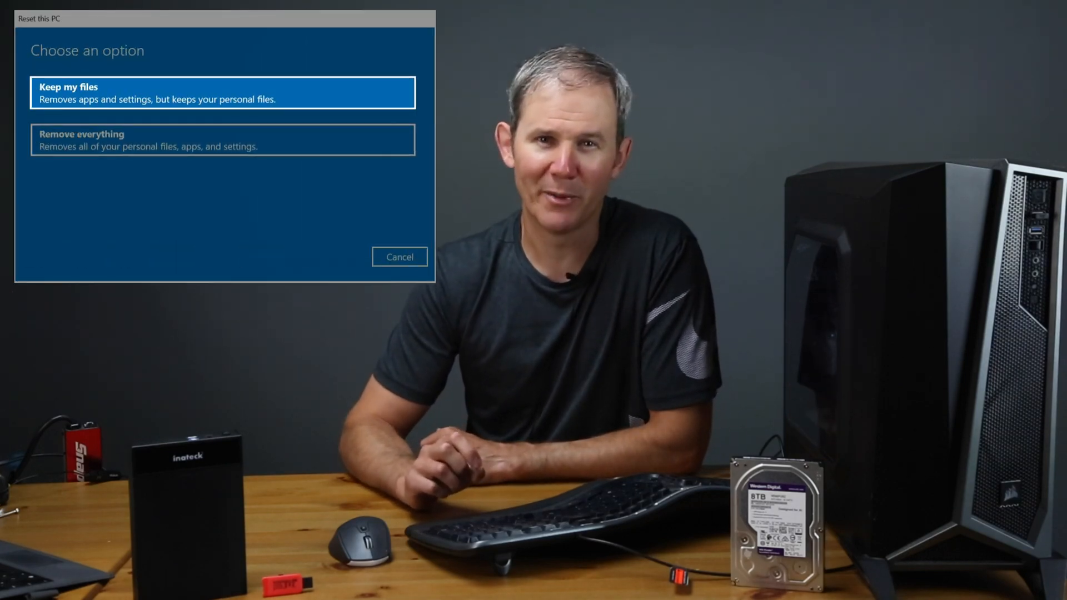
Step: Go to Update & Security > Recovery and start Reset this PC with Get started
left_click(222, 140)
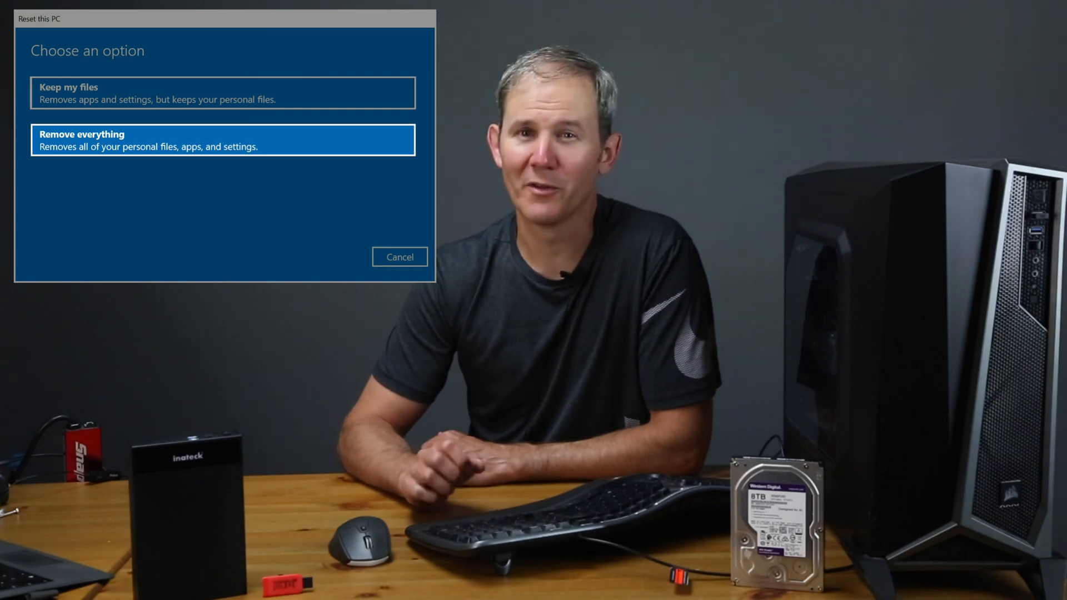
left_click(221, 140)
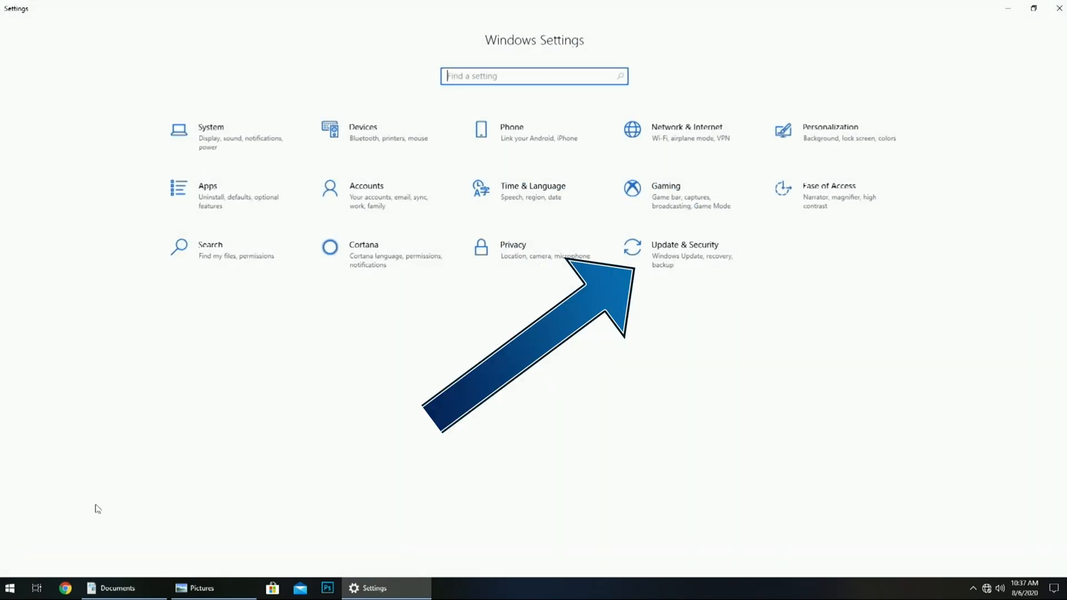
mouse_move(677, 259)
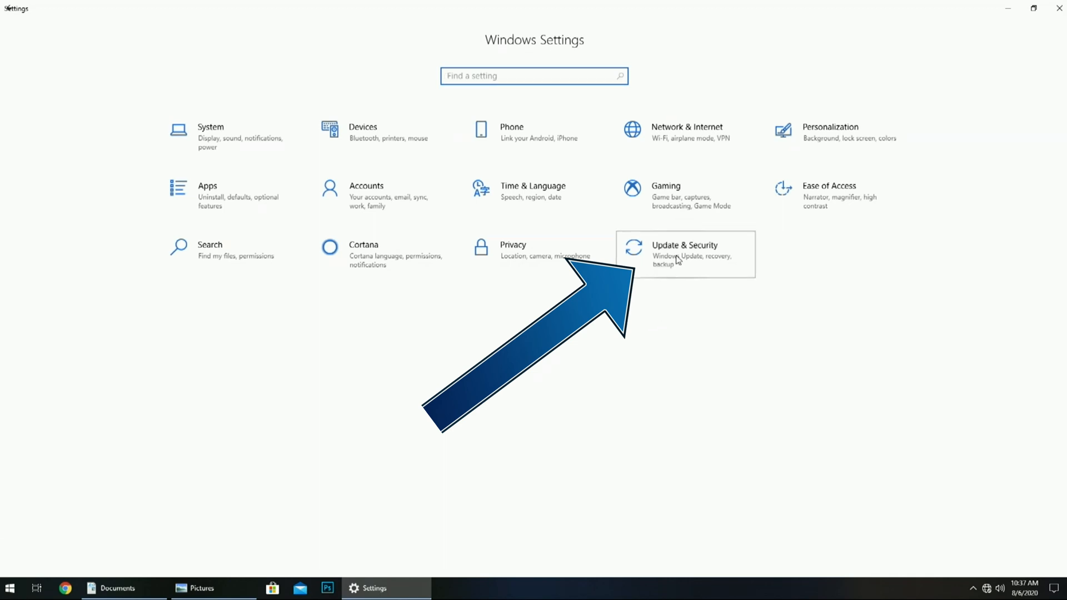
left_click(683, 250)
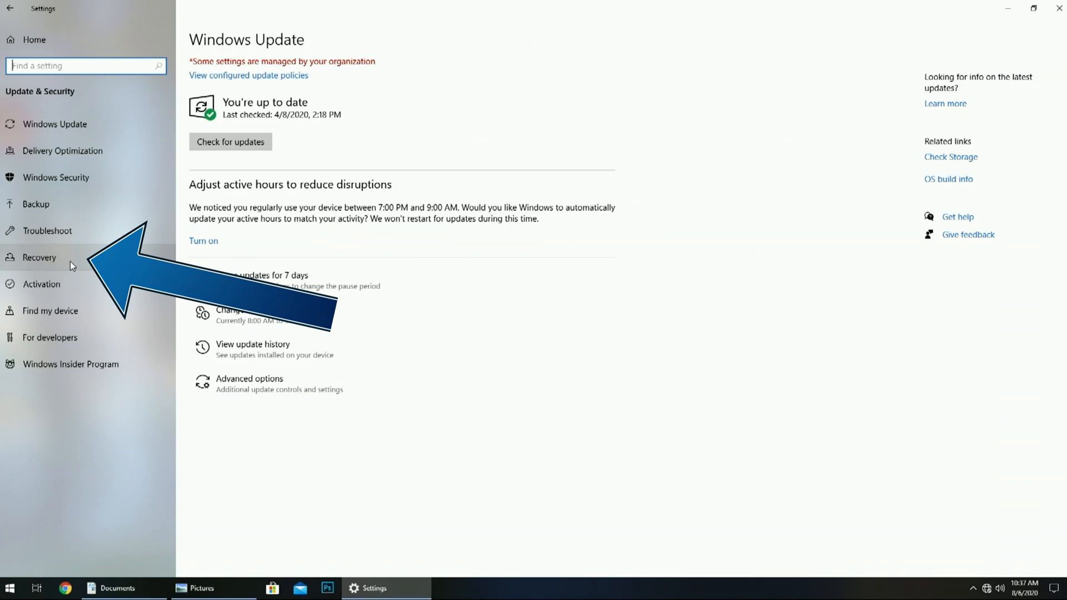
left_click(39, 257)
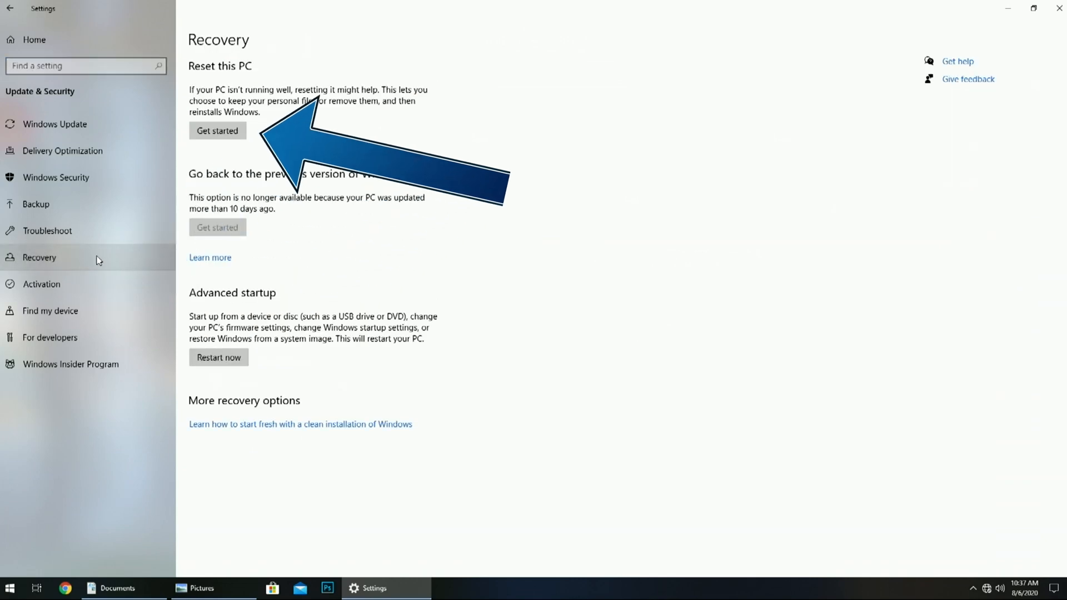
mouse_move(236, 70)
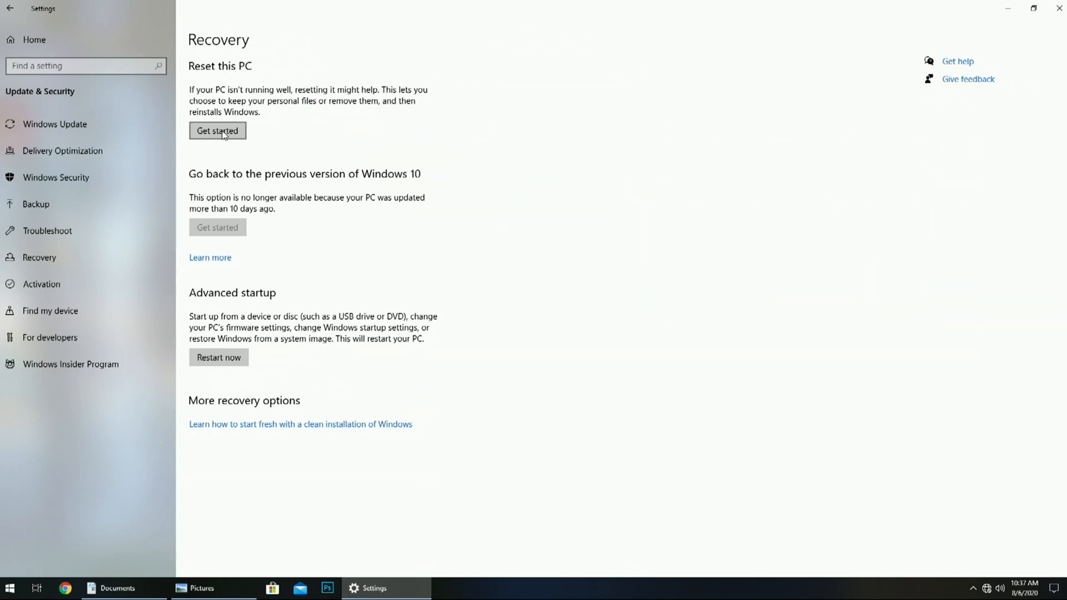
left_click(217, 131)
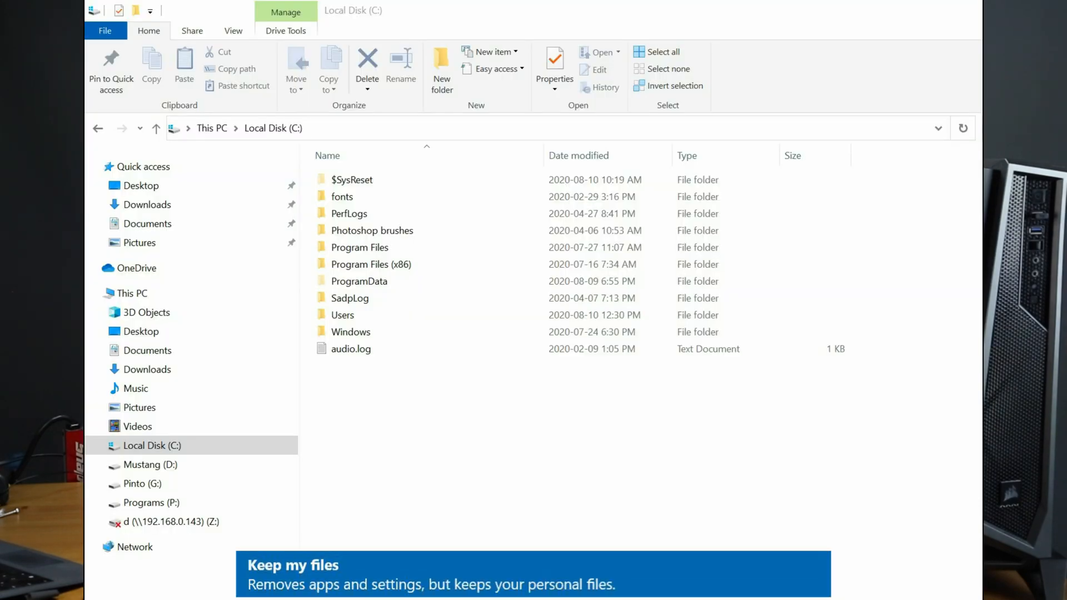
Step: Browse into C:\Users and into one user's profile folder
left_click(344, 315)
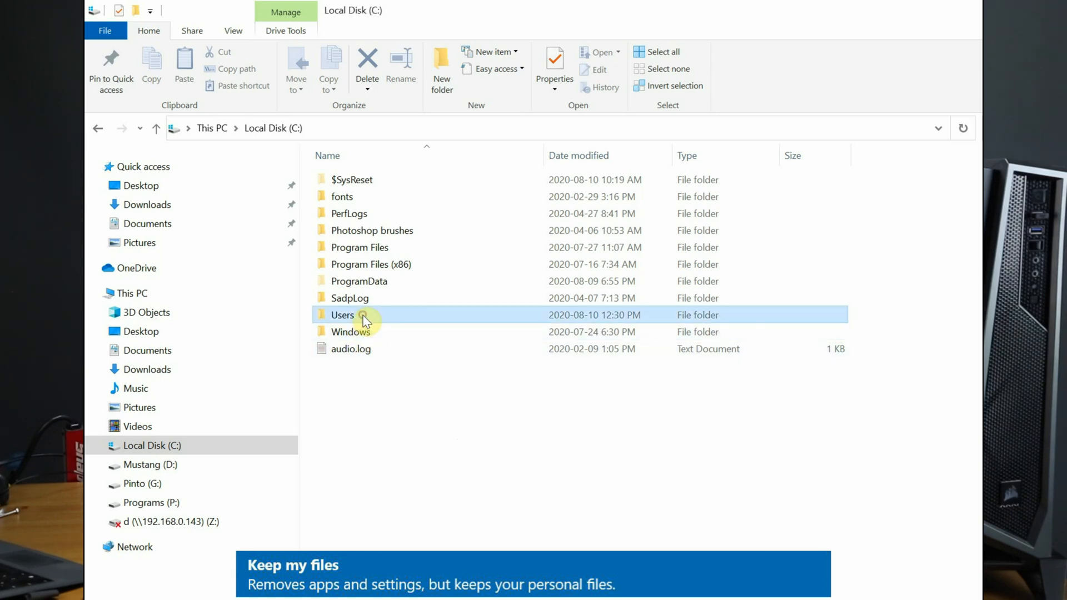
mouse_move(424, 318)
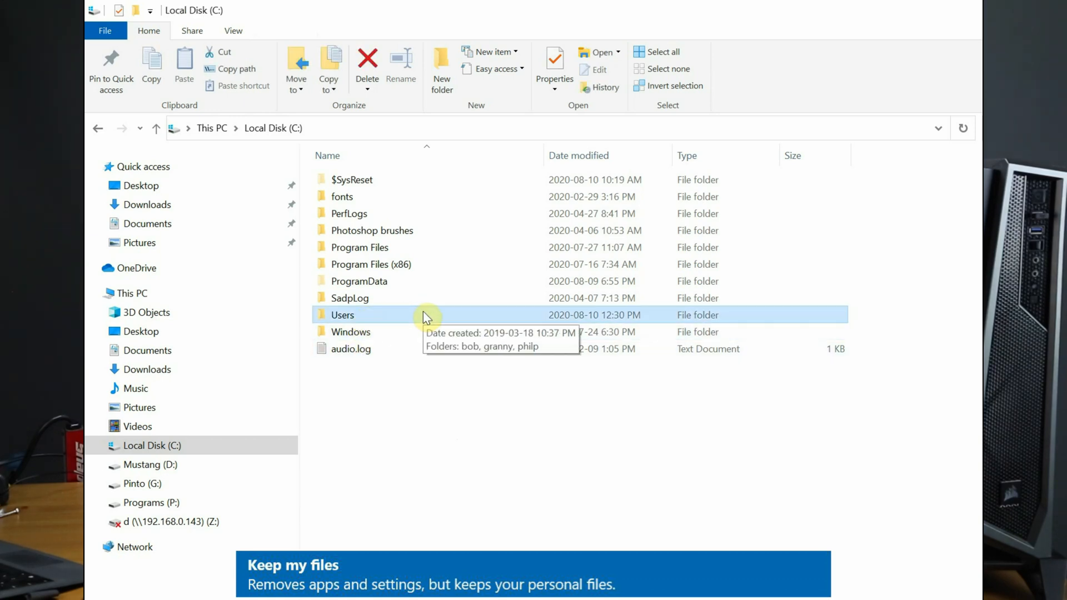
double_click(342, 314)
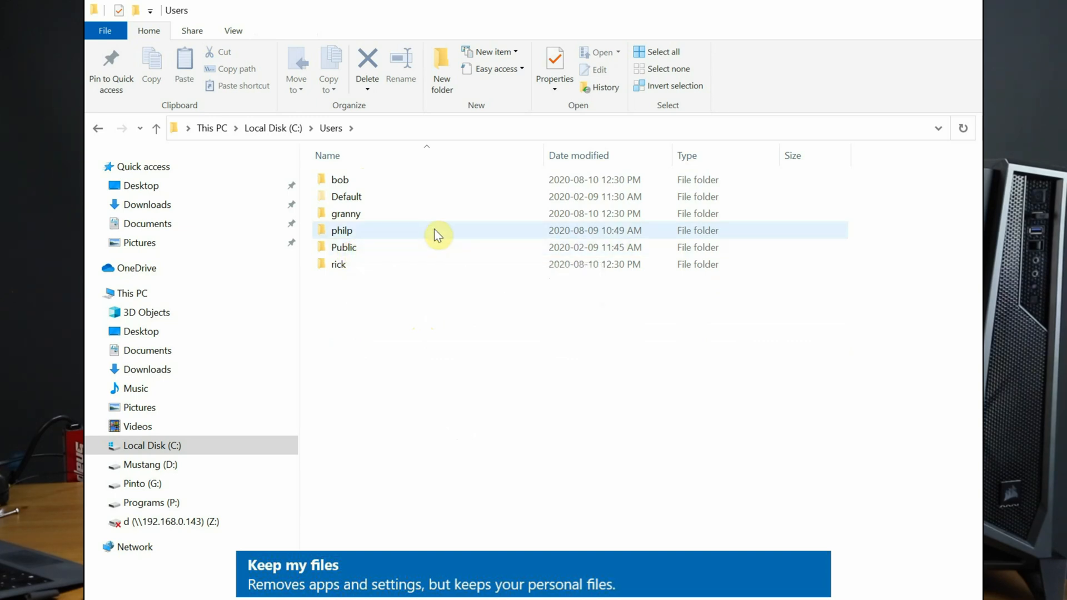
double_click(341, 230)
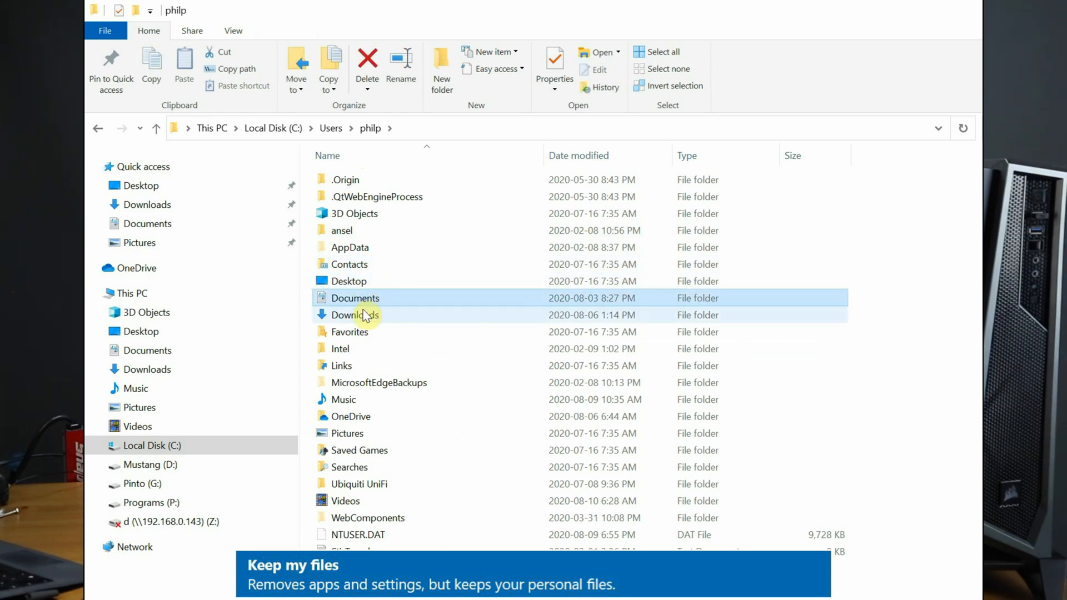
mouse_move(368, 432)
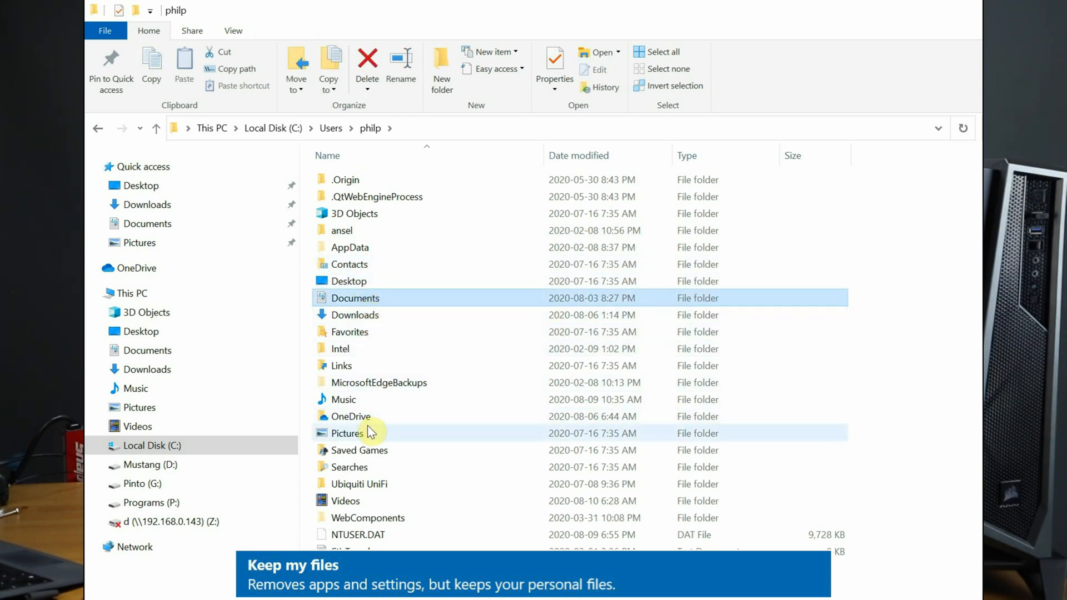
mouse_move(379, 501)
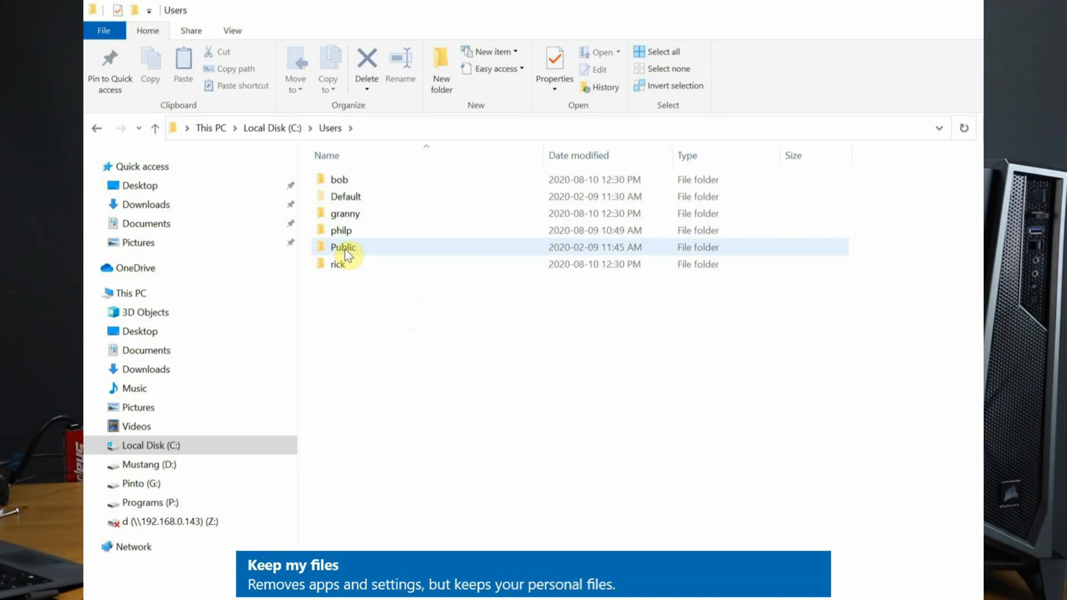
left_click(153, 128)
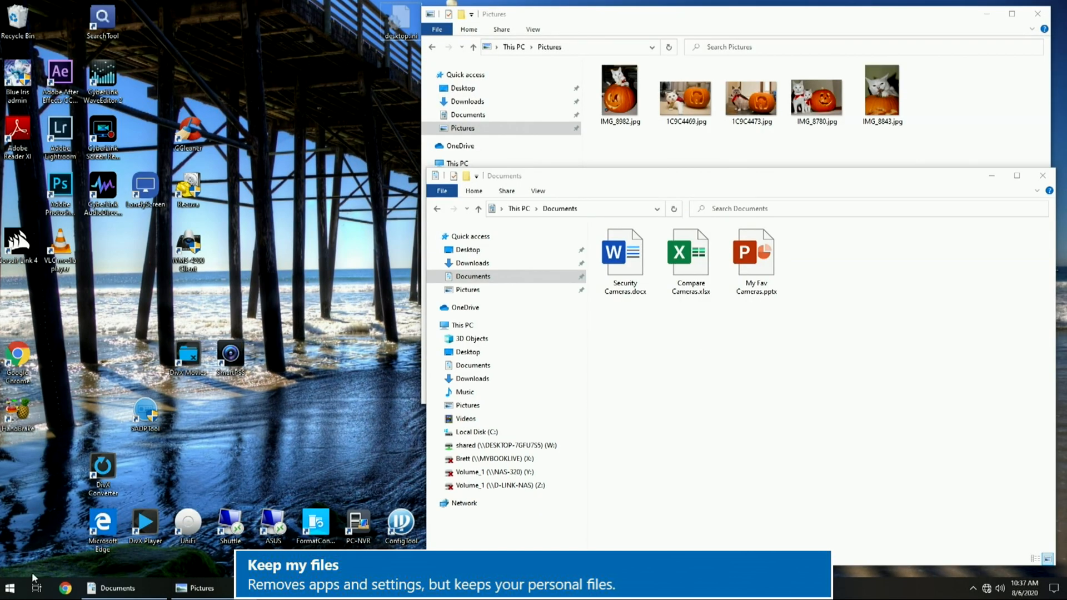
Step: Bring up Windows Settings from the Start menu
left_click(10, 586)
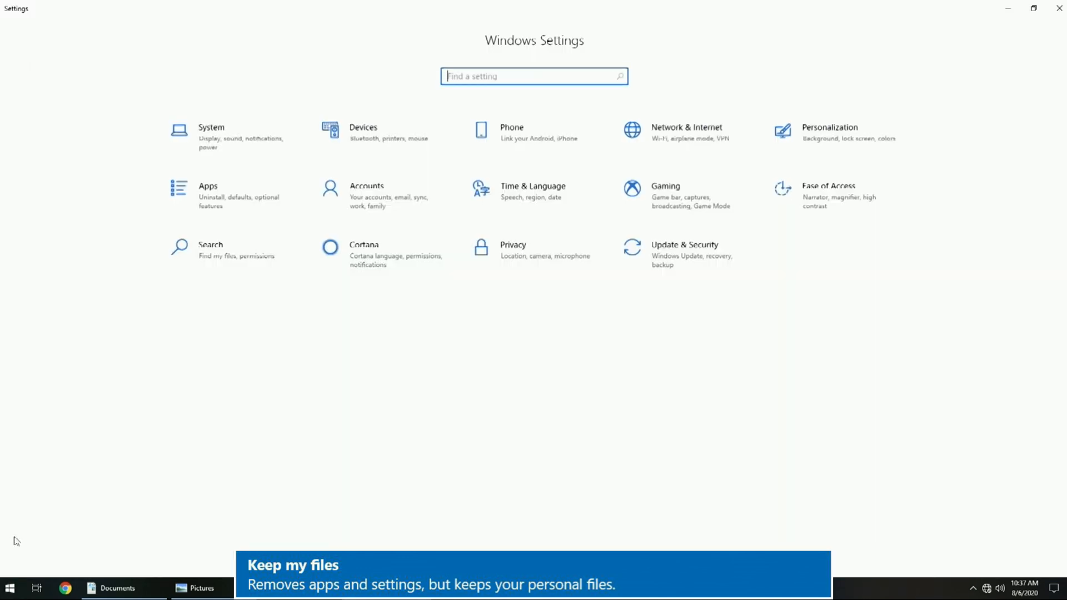
mouse_move(676, 258)
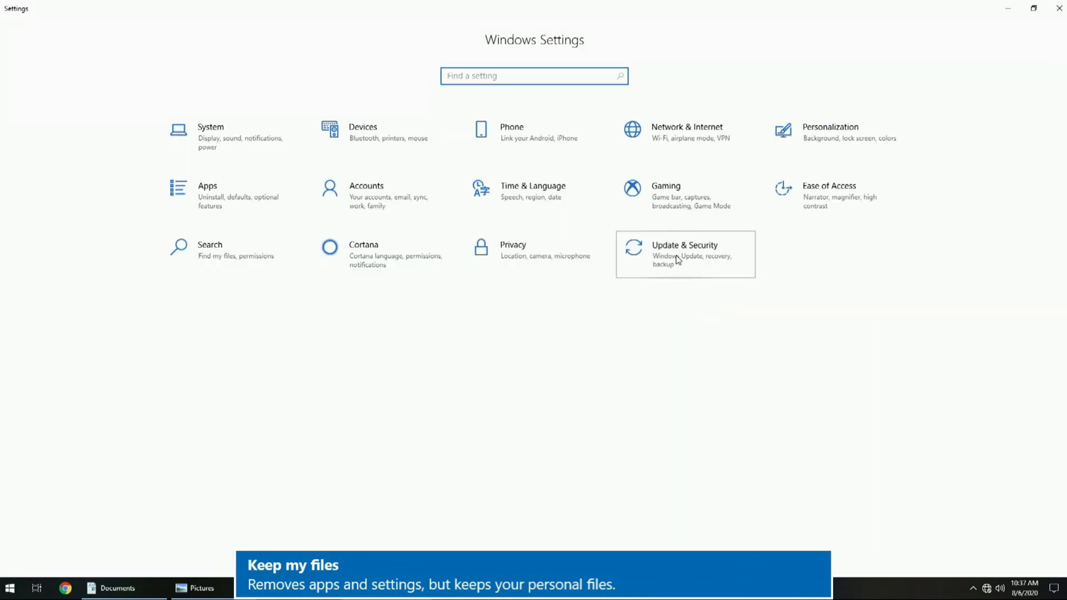
Step: Start Reset this PC from Recovery and choose Keep my files
left_click(684, 253)
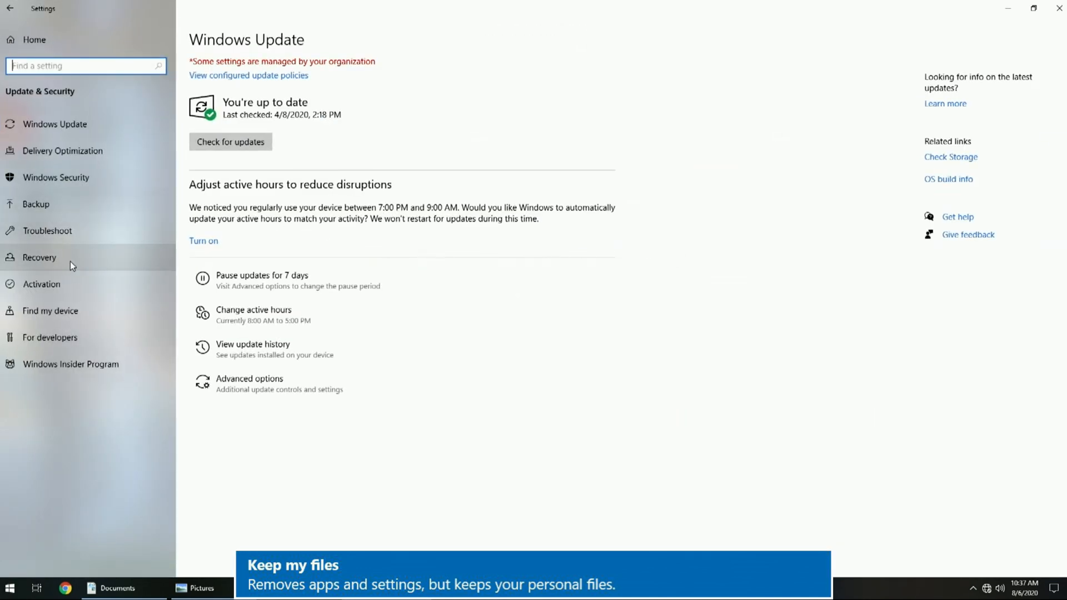
left_click(39, 257)
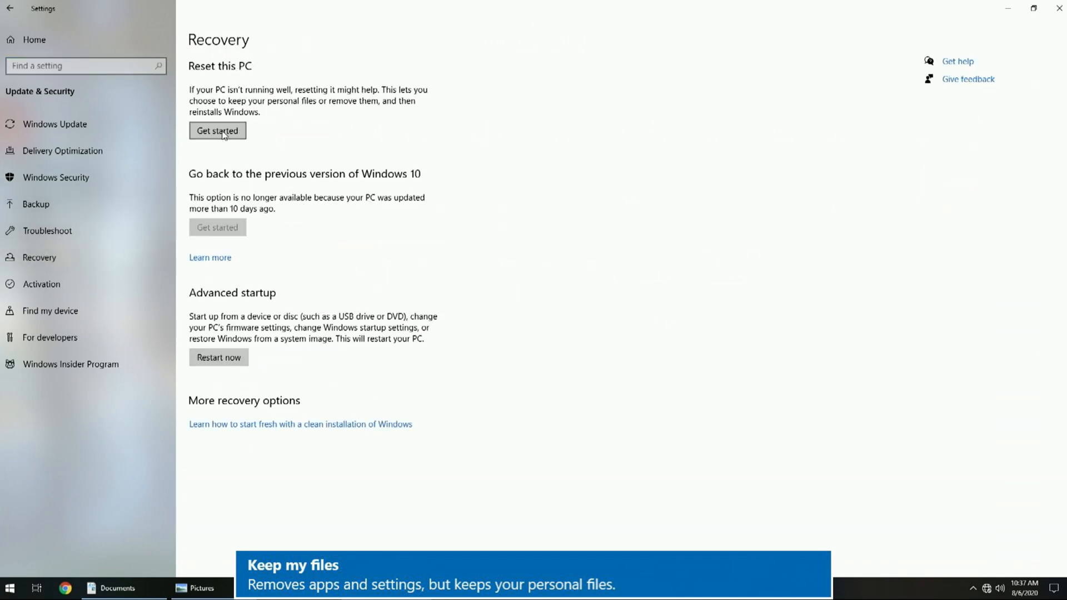
left_click(217, 130)
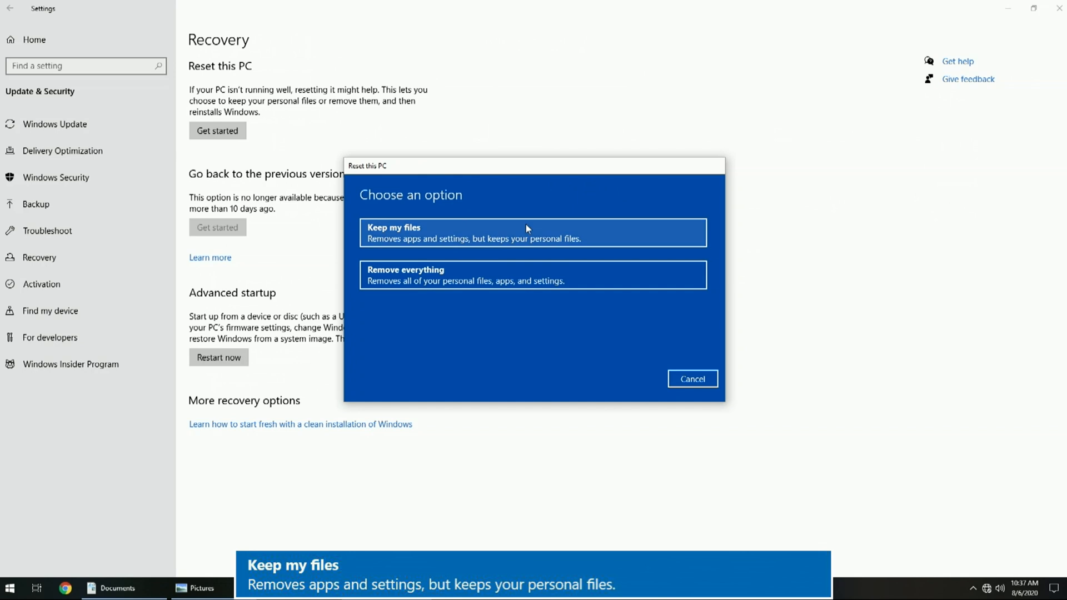
left_click(532, 232)
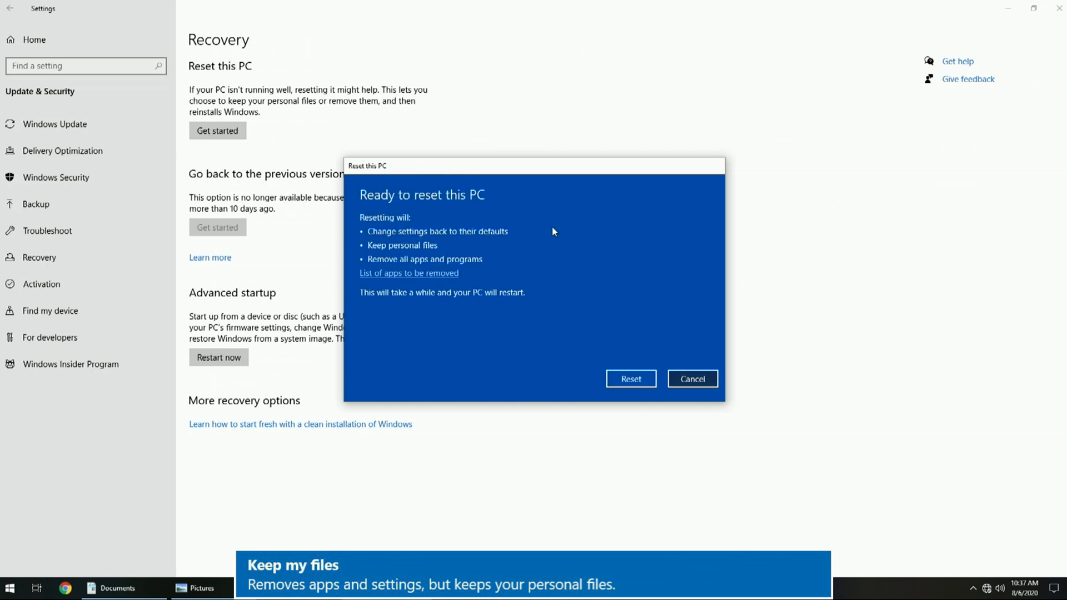
mouse_move(476, 244)
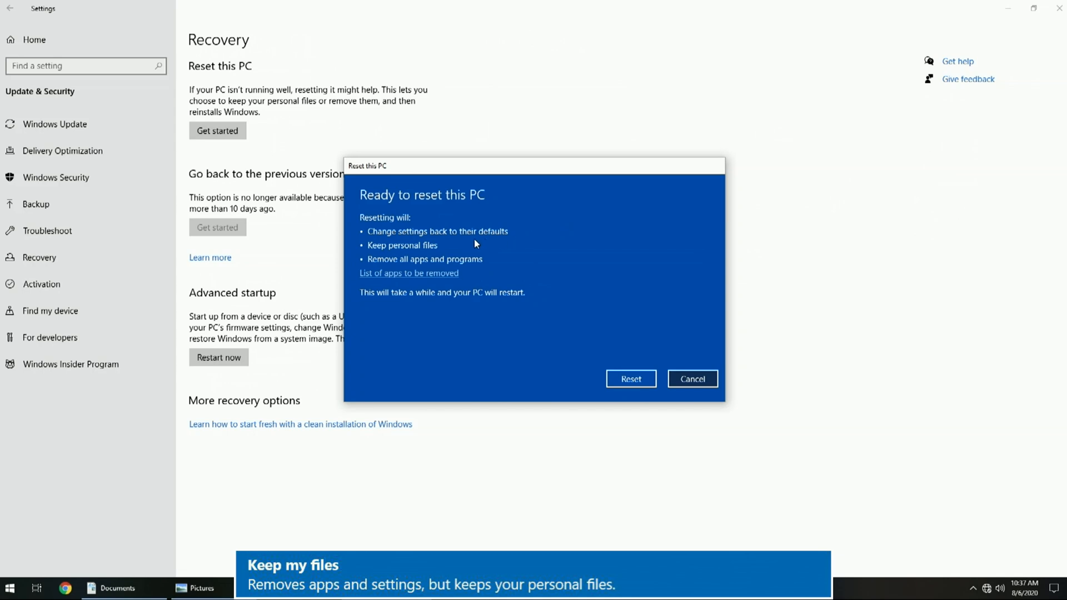
mouse_move(439, 257)
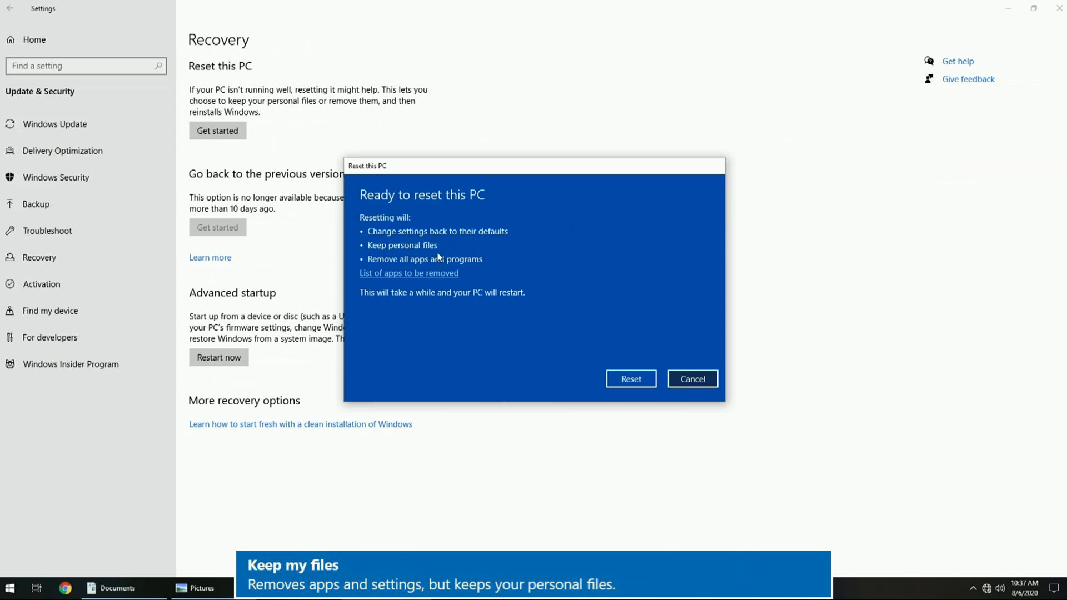
mouse_move(435, 263)
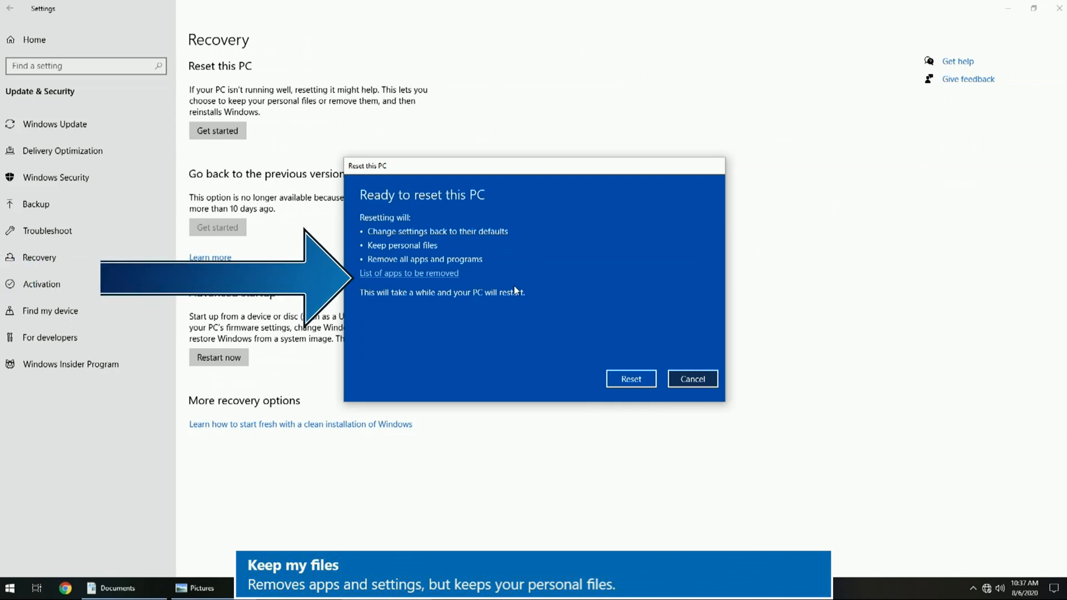
Step: Review the list of apps to be removed, then launch the reset keeping personal files
left_click(408, 273)
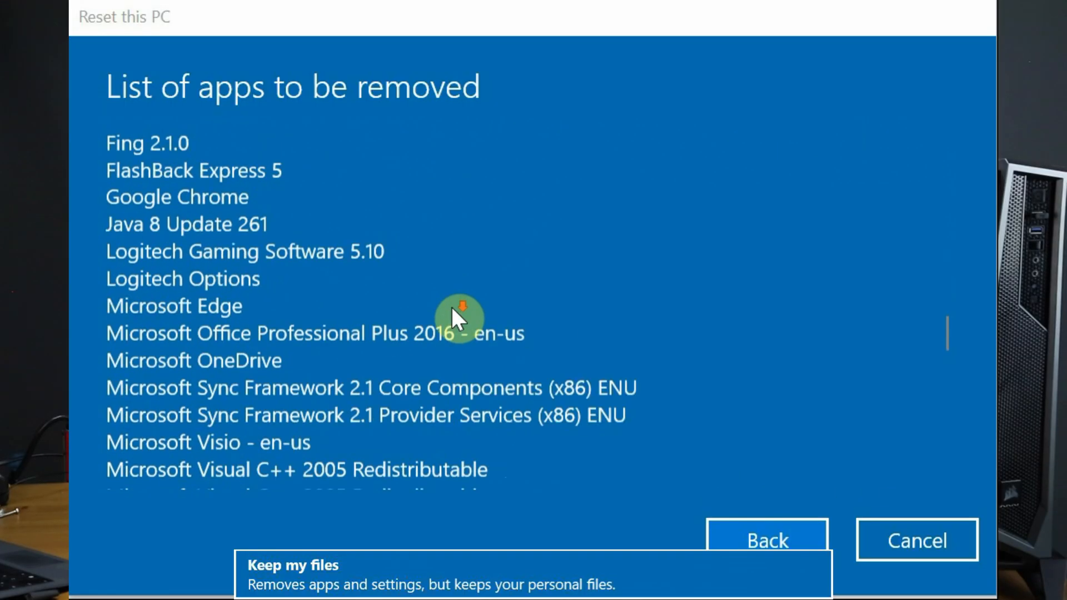
scroll("down", 3)
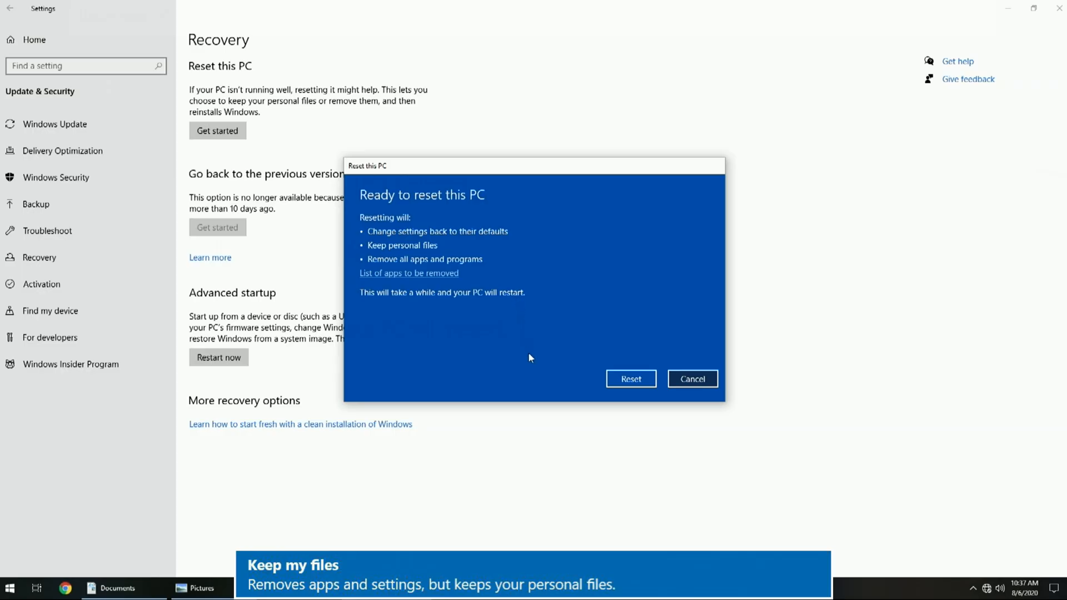
left_click(629, 378)
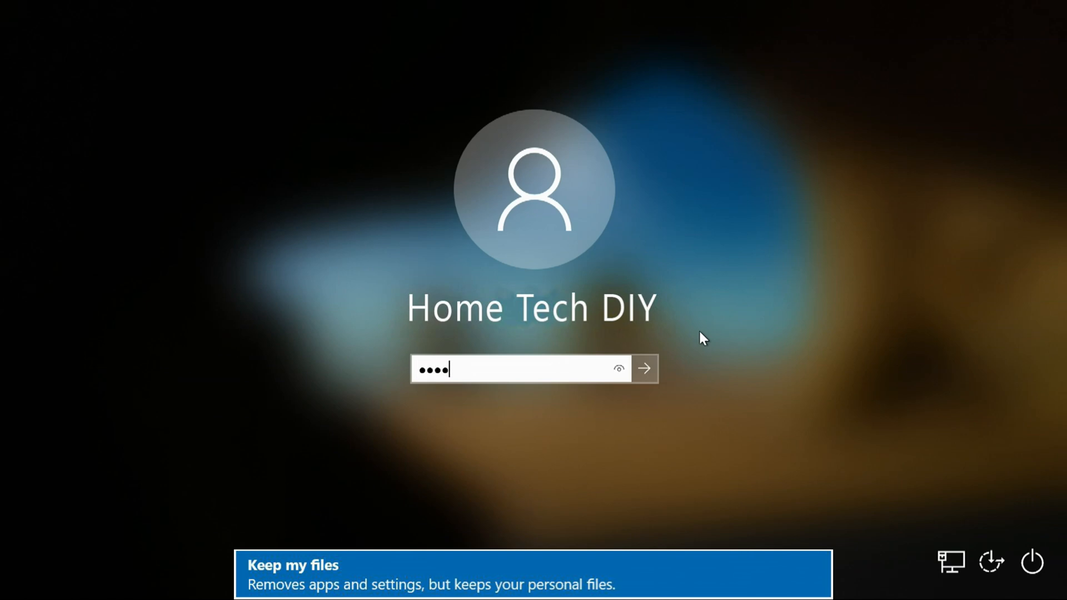
Step: Sign back in to the account after the reset finishes
left_click(643, 368)
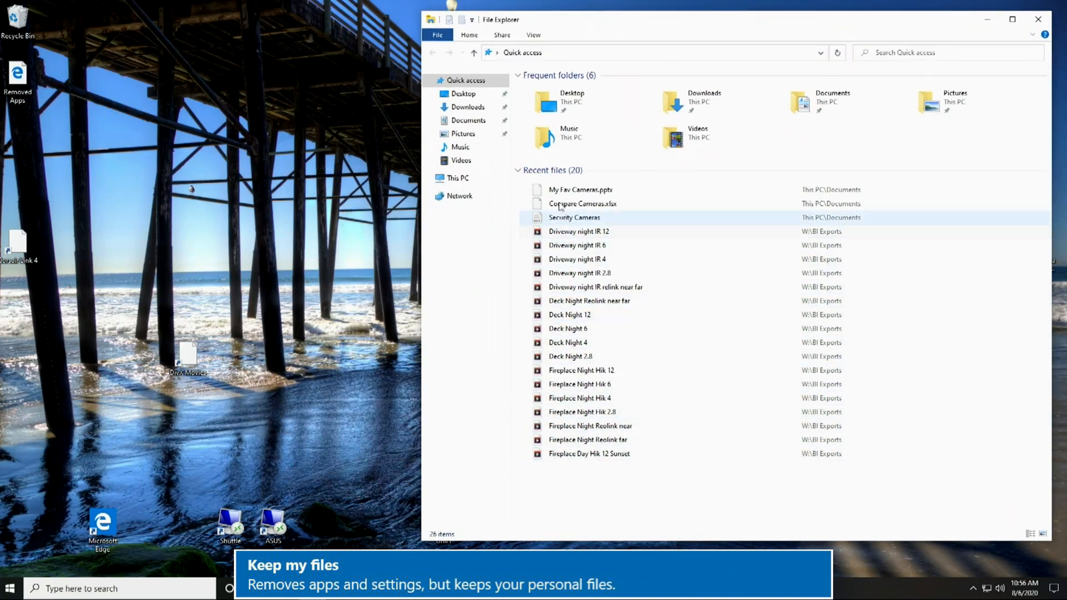
Step: Check the Downloads and Documents folders for the kept files
left_click(468, 107)
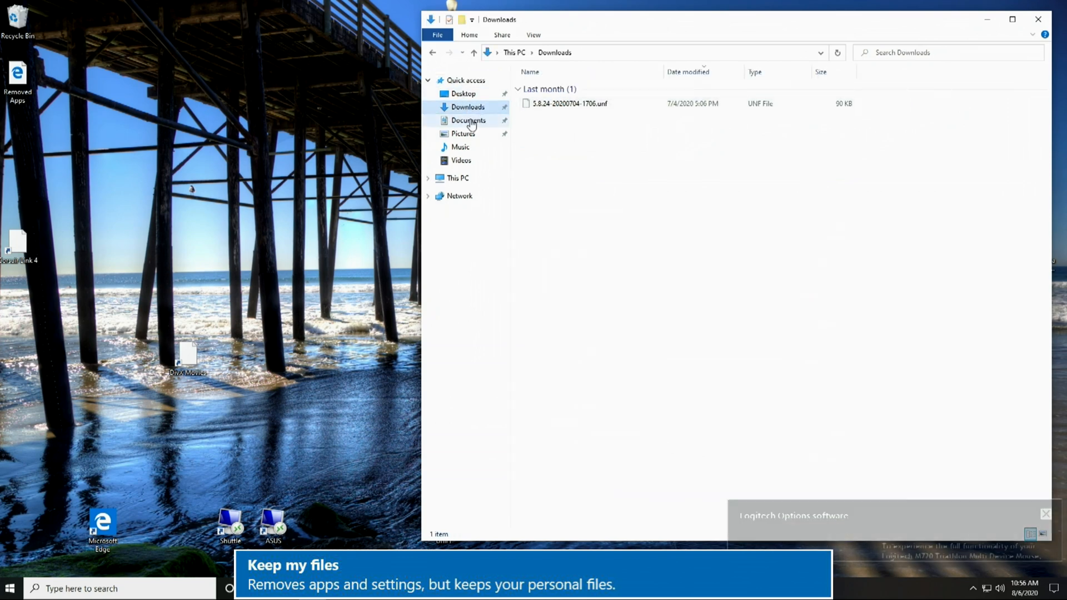
left_click(467, 120)
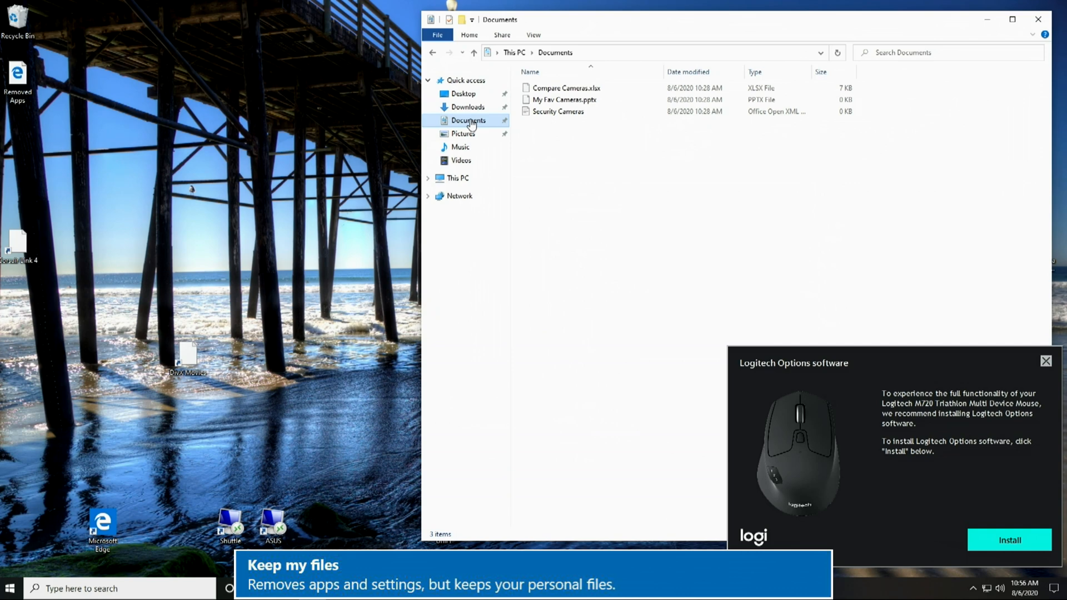
left_click(564, 87)
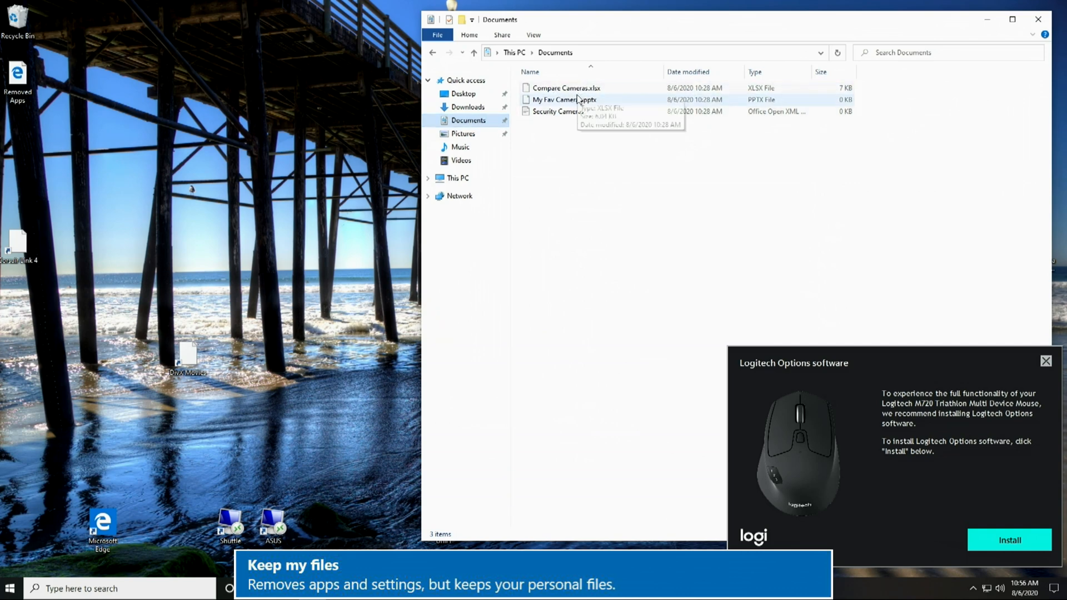
left_click(557, 112)
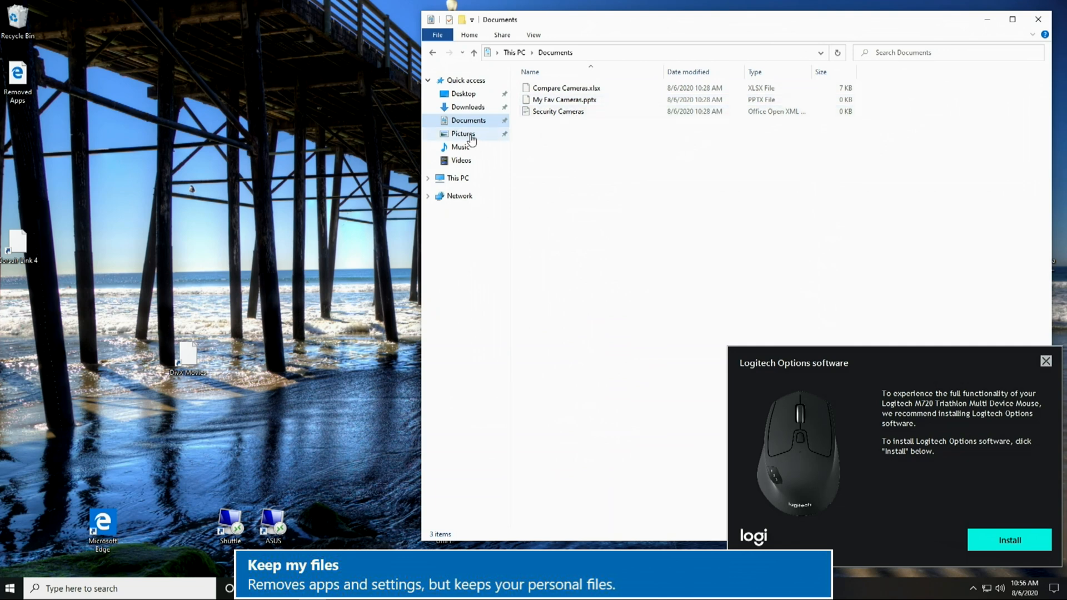
Step: View This PC's drive space and browse Local Disk (C:) and a folder inside it
left_click(462, 134)
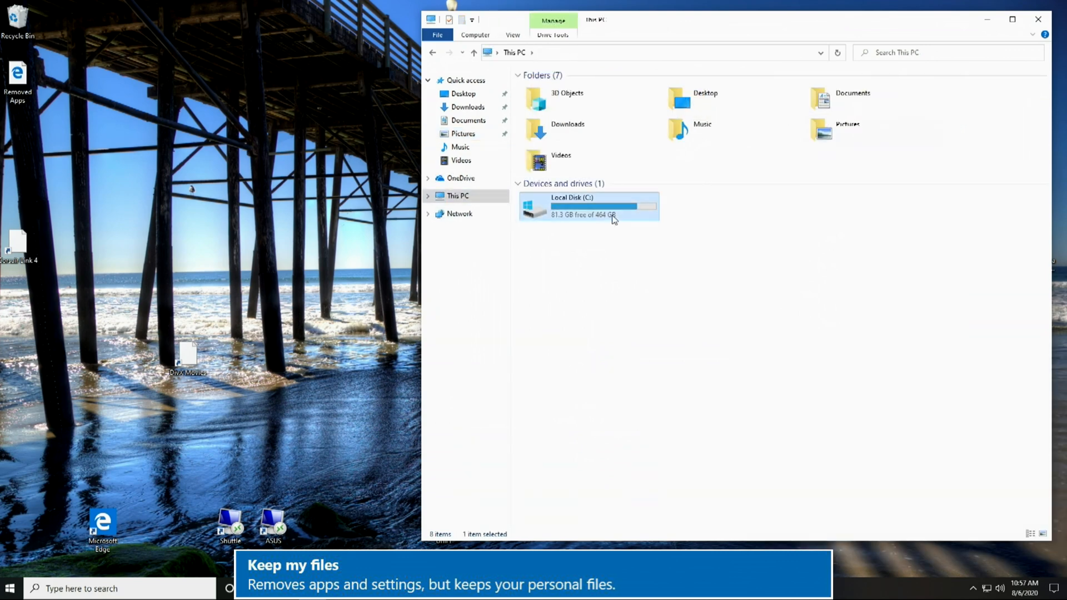
double_click(571, 205)
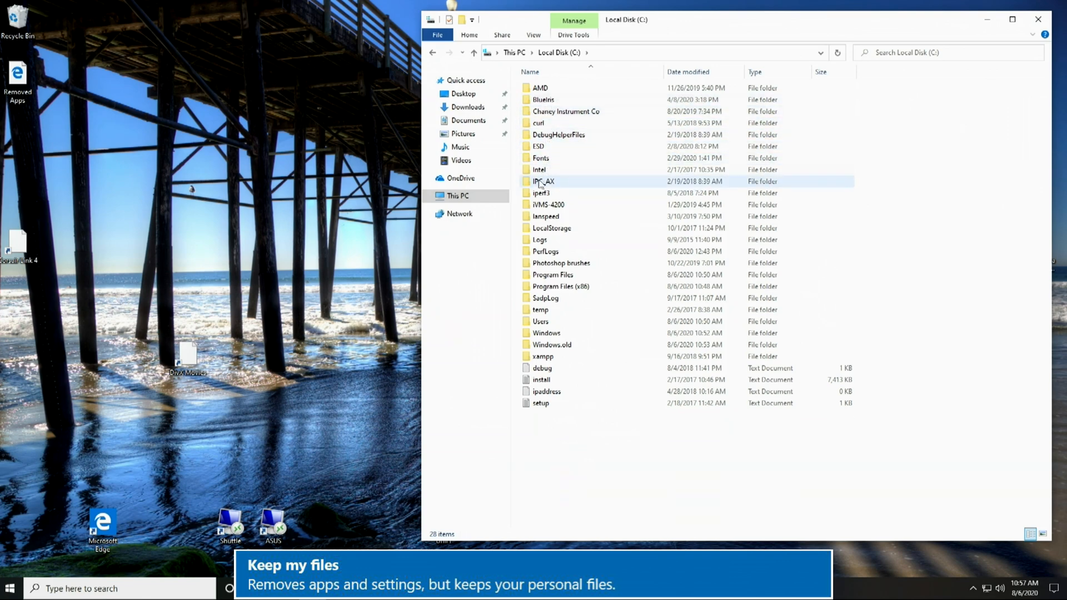
mouse_move(547, 204)
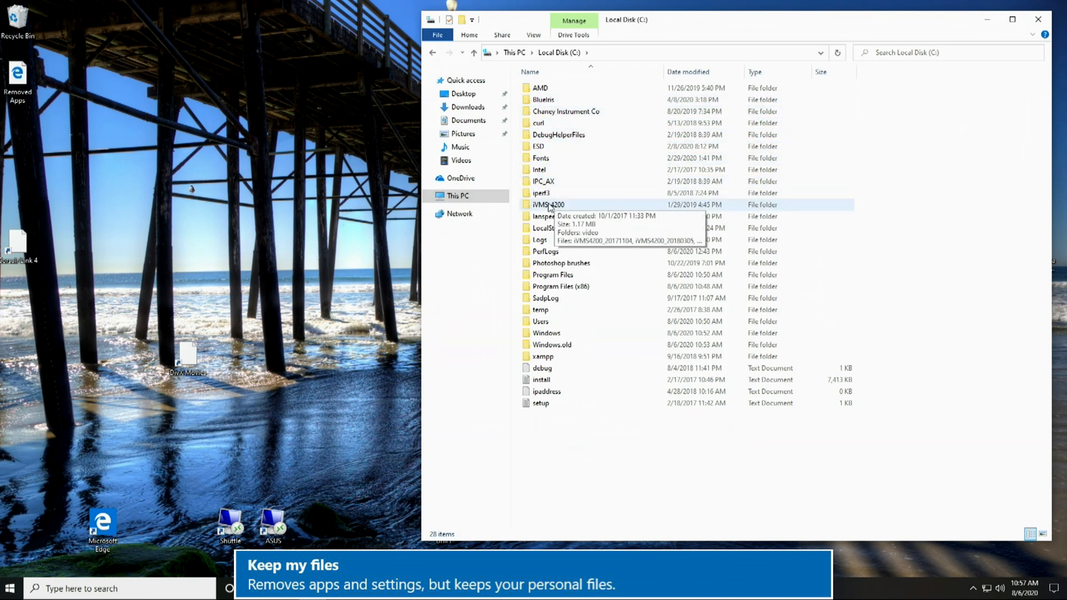
double_click(552, 274)
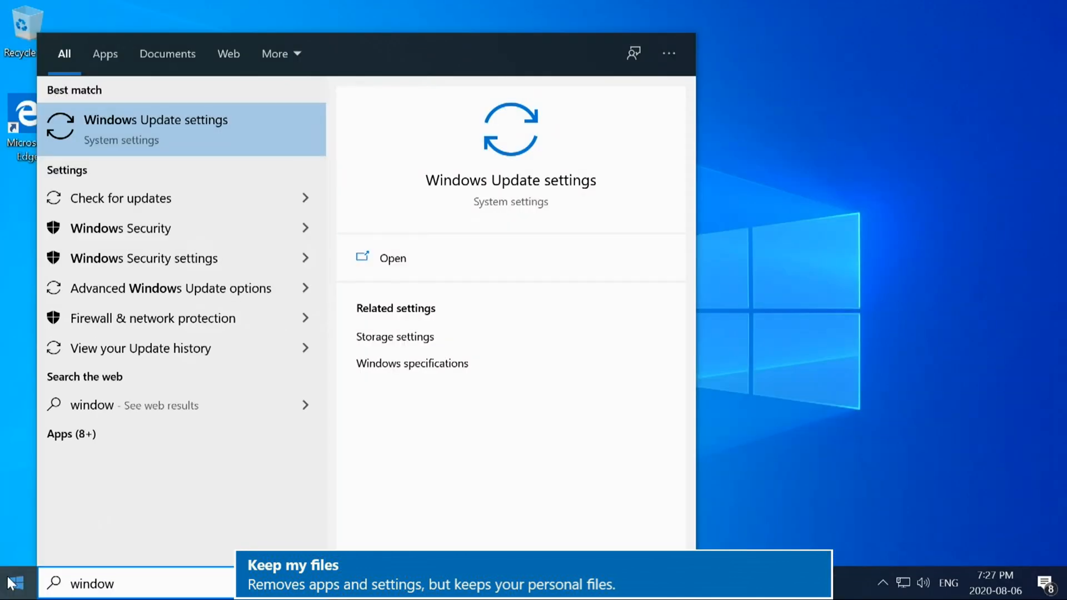
Step: Go from Windows Update settings back to the Settings home page
left_click(155, 129)
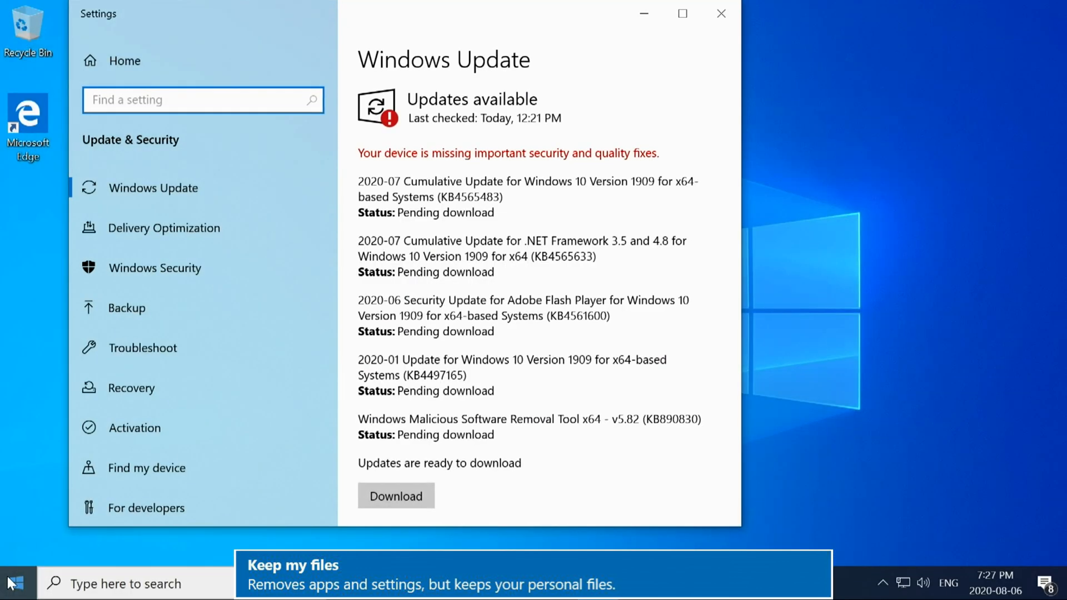
left_click(396, 495)
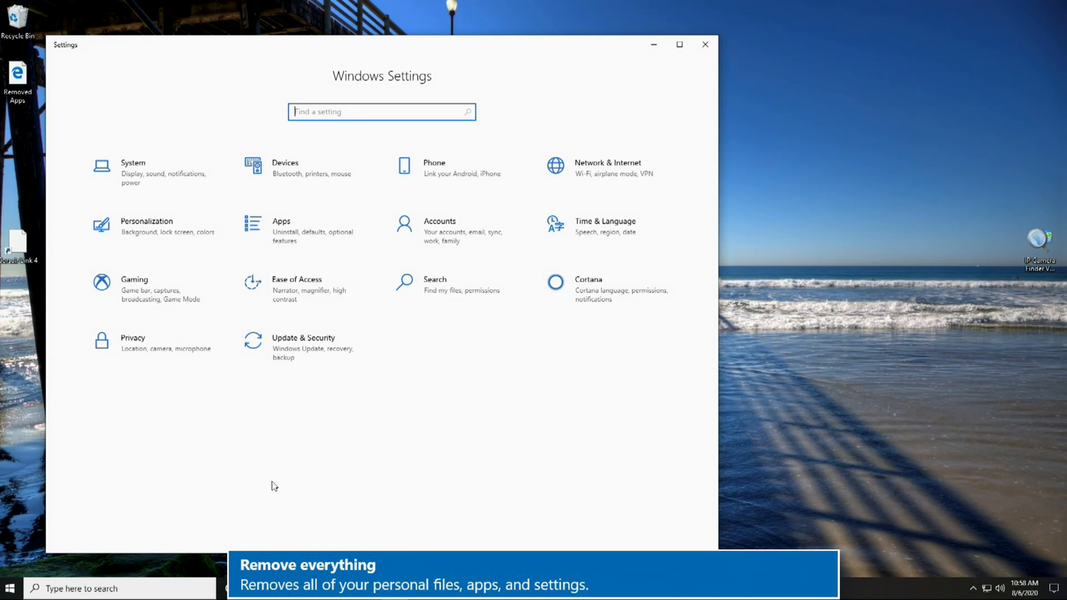
Step: Start Reset this PC from Recovery, choose Remove everything and reach Change settings
left_click(304, 346)
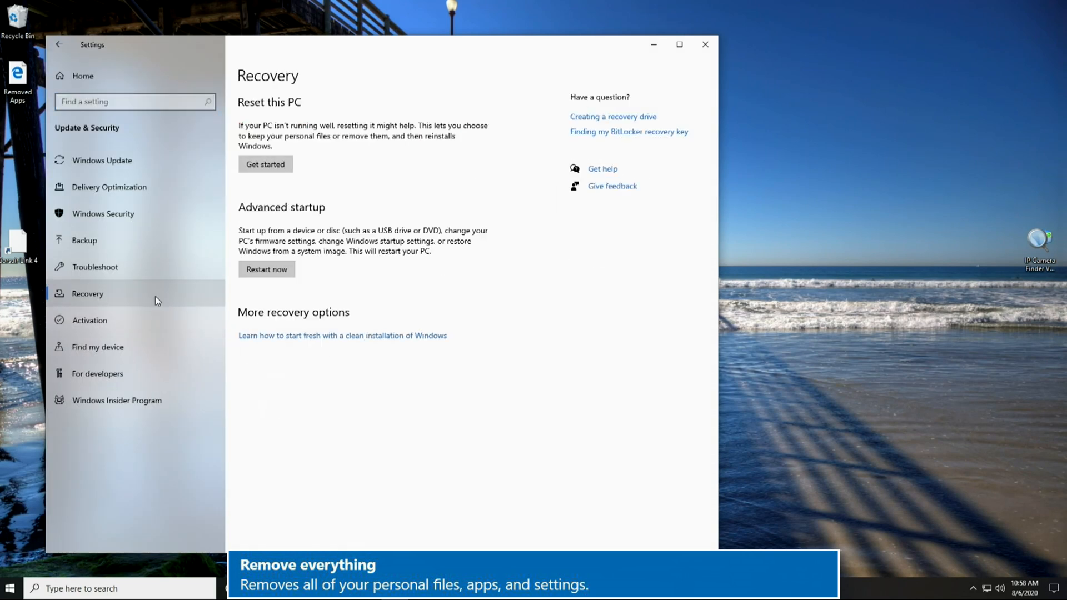
left_click(265, 165)
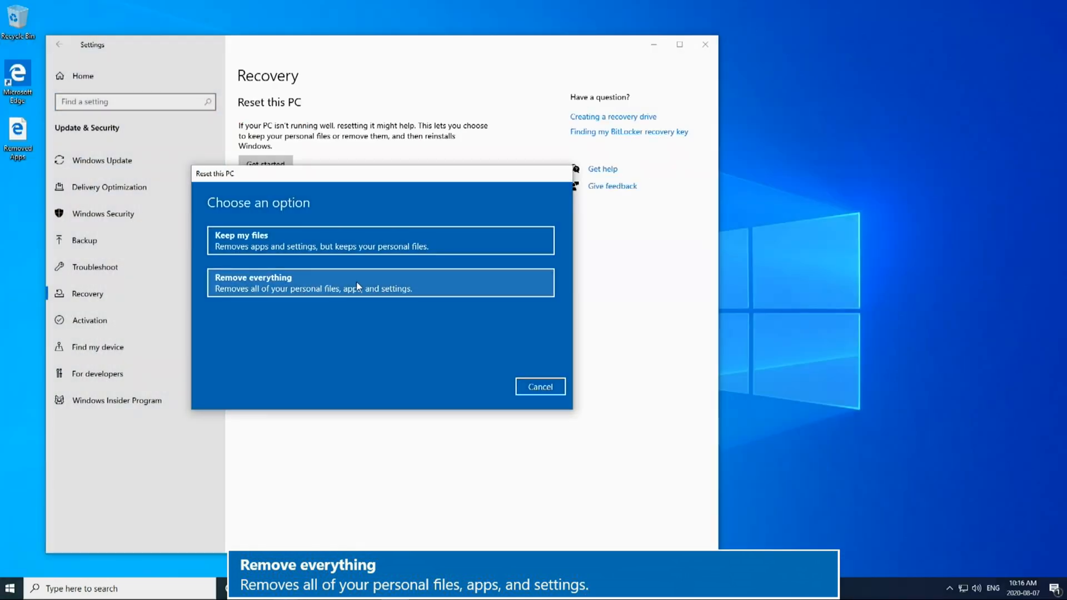
left_click(380, 282)
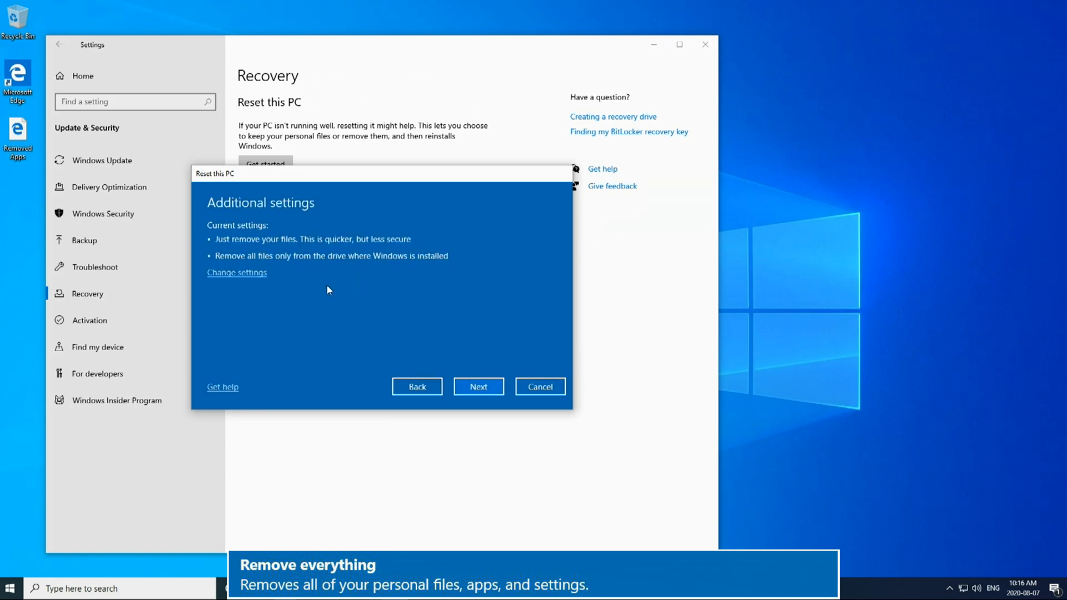
mouse_move(273, 298)
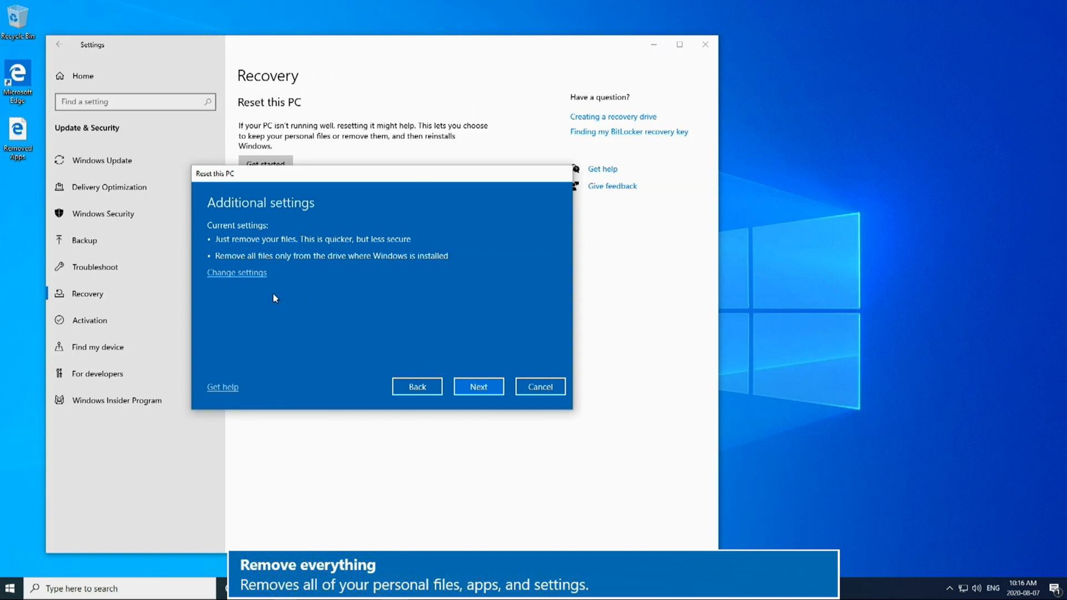
left_click(237, 273)
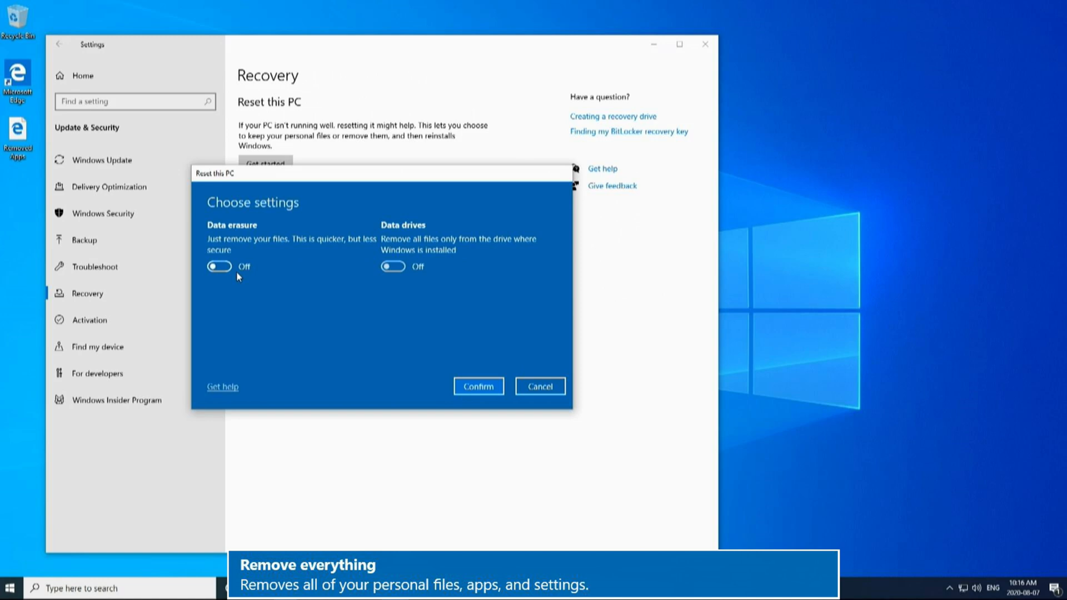
Step: Leave Data erasure off, set removal to all drives, and confirm the settings
left_click(219, 266)
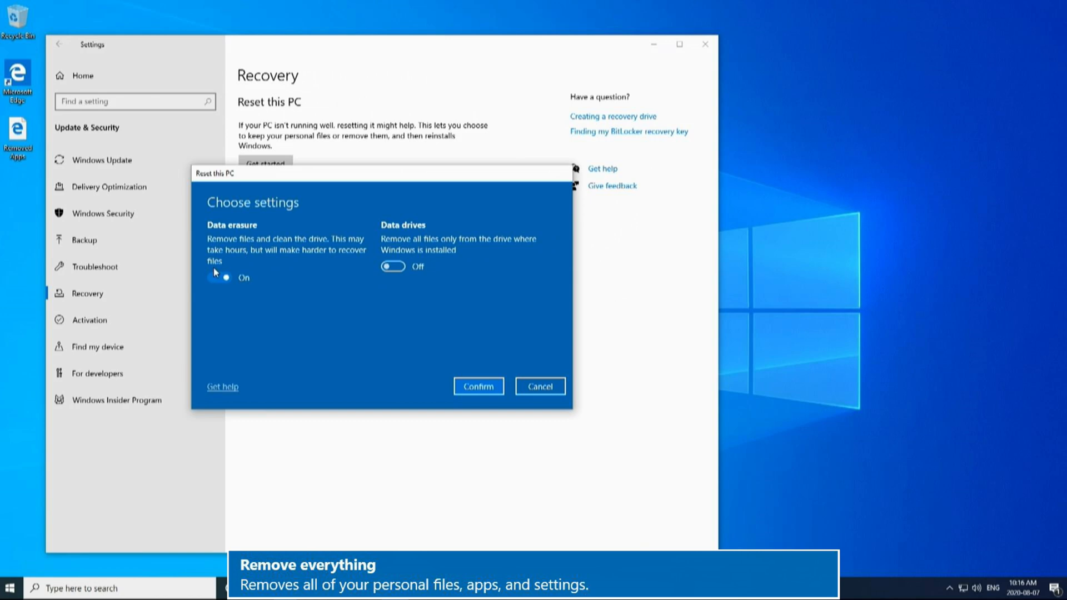
left_click(219, 266)
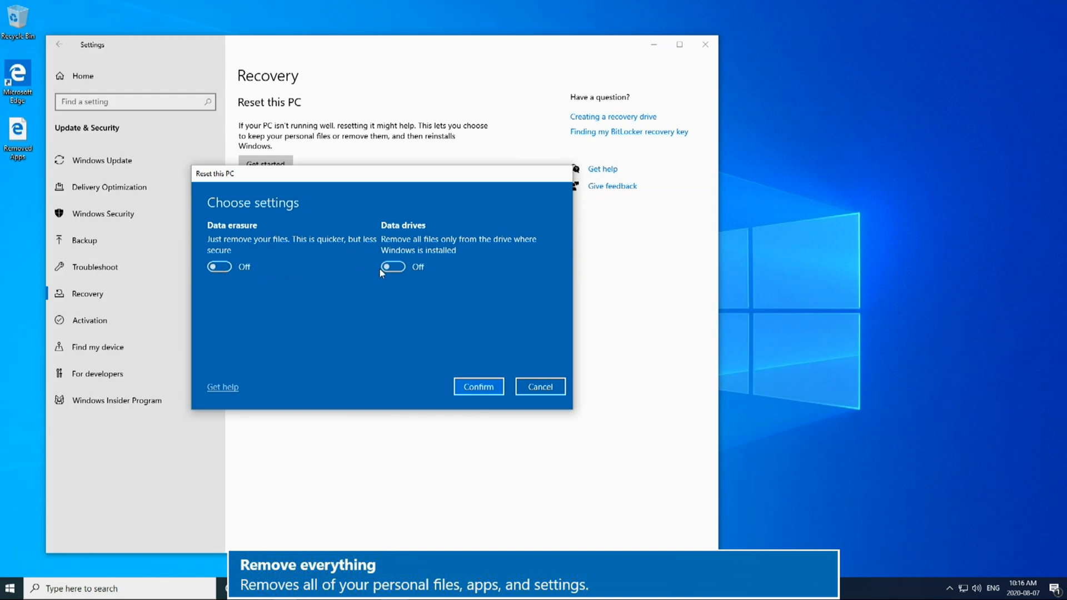
left_click(392, 267)
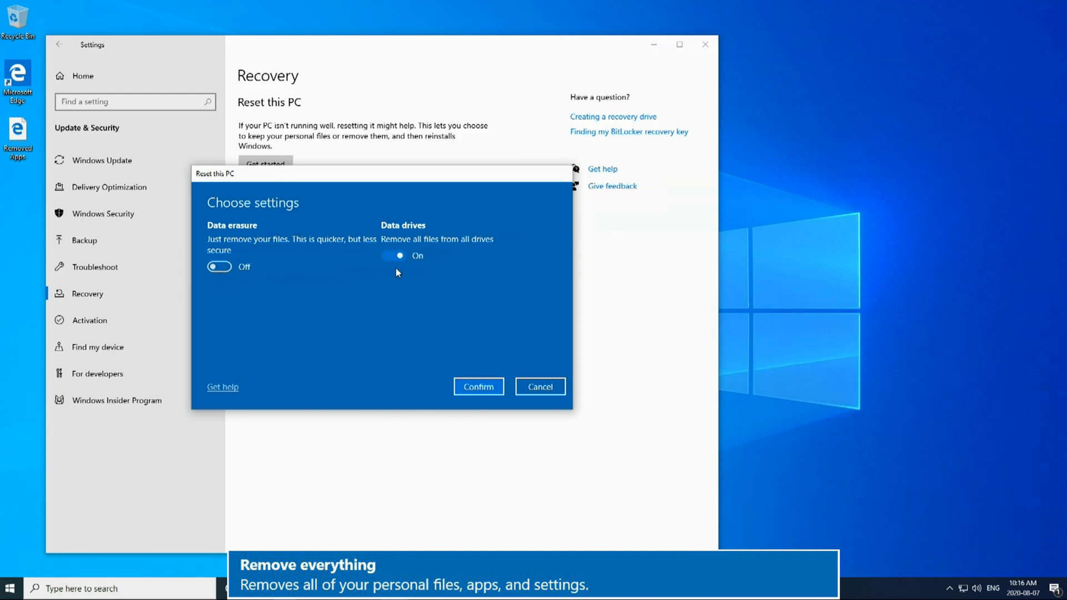
left_click(392, 266)
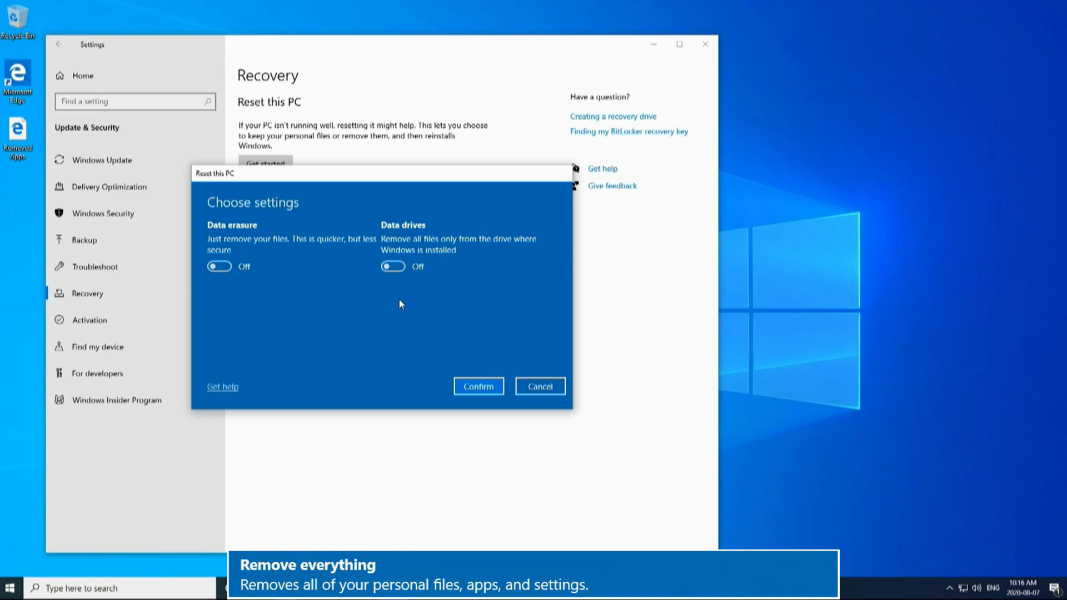
left_click(392, 265)
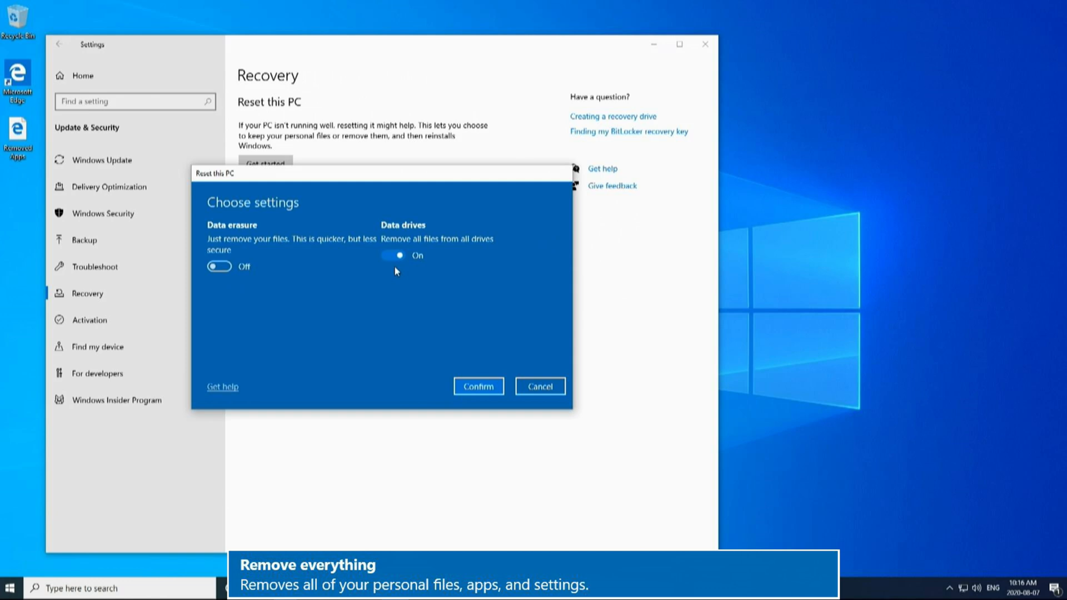
left_click(478, 386)
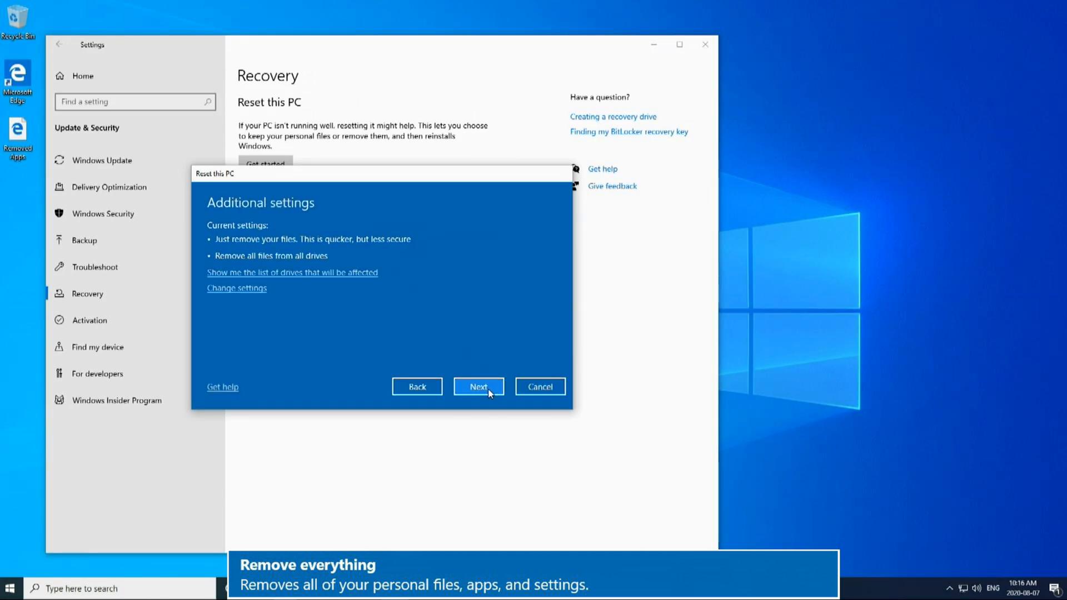
mouse_move(381, 346)
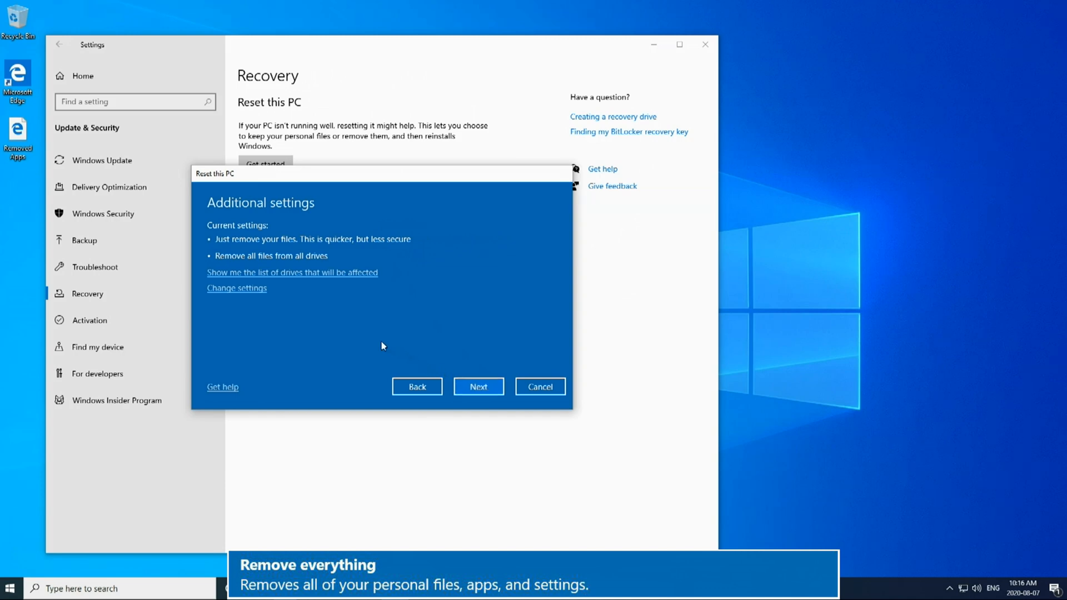
mouse_move(326, 275)
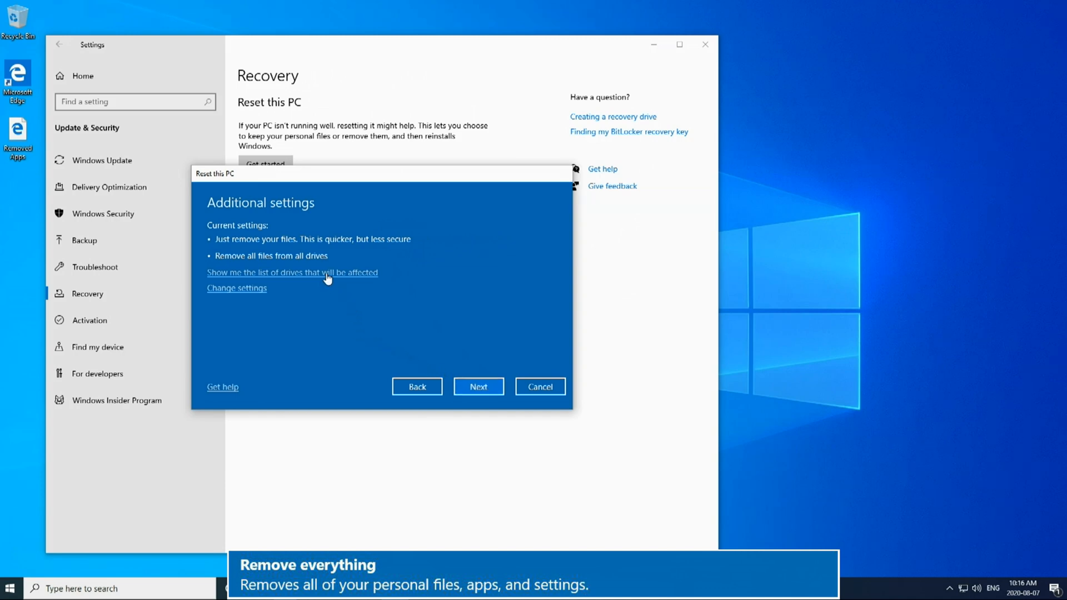
left_click(292, 273)
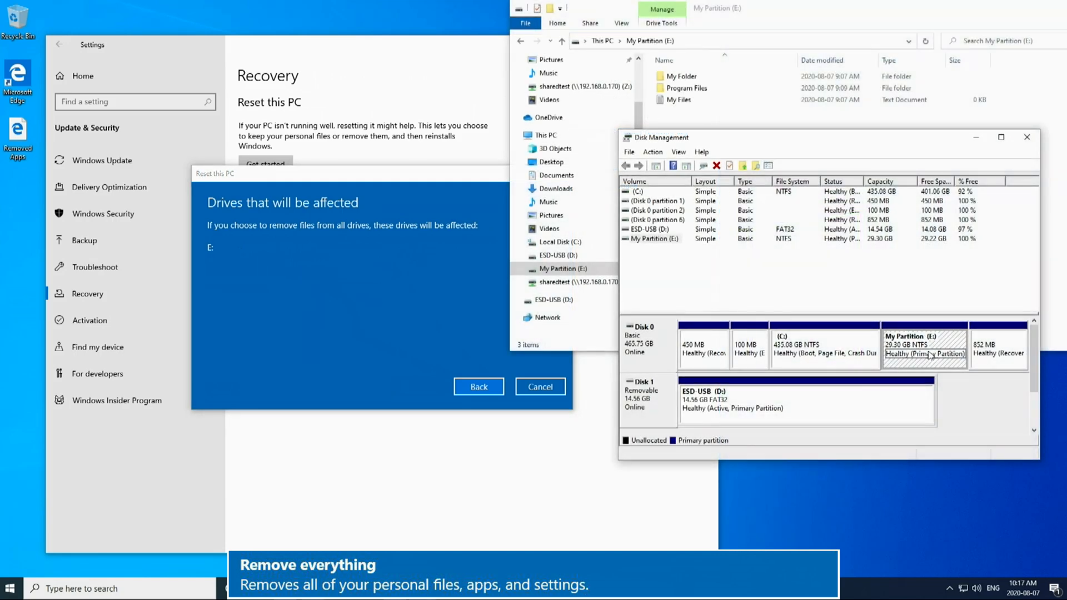
left_click(478, 386)
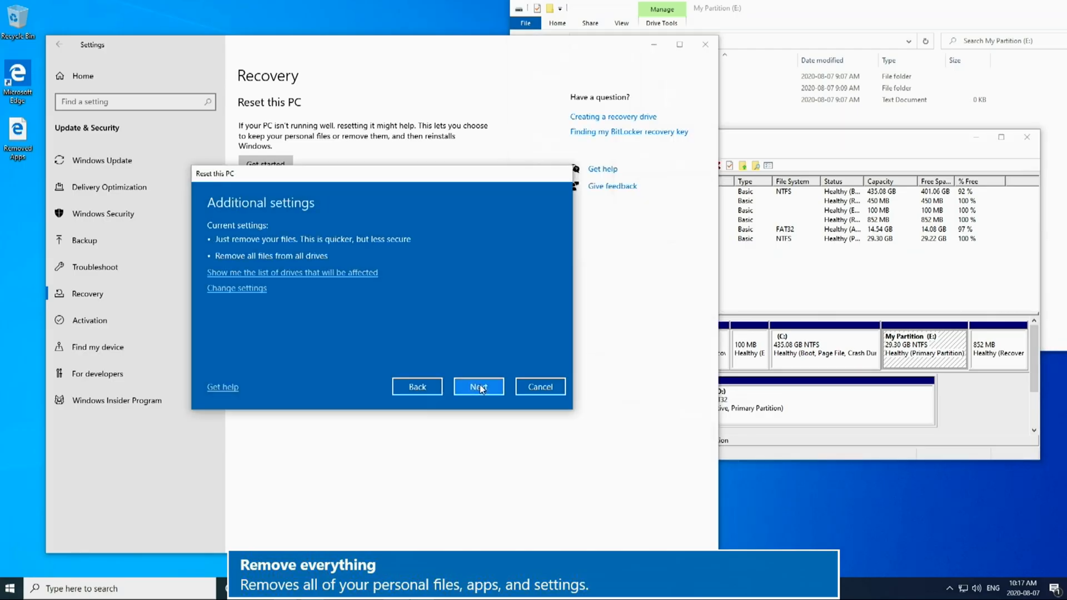
Step: Continue past Additional settings and confirm Reset on the Ready to reset this PC summary
left_click(478, 386)
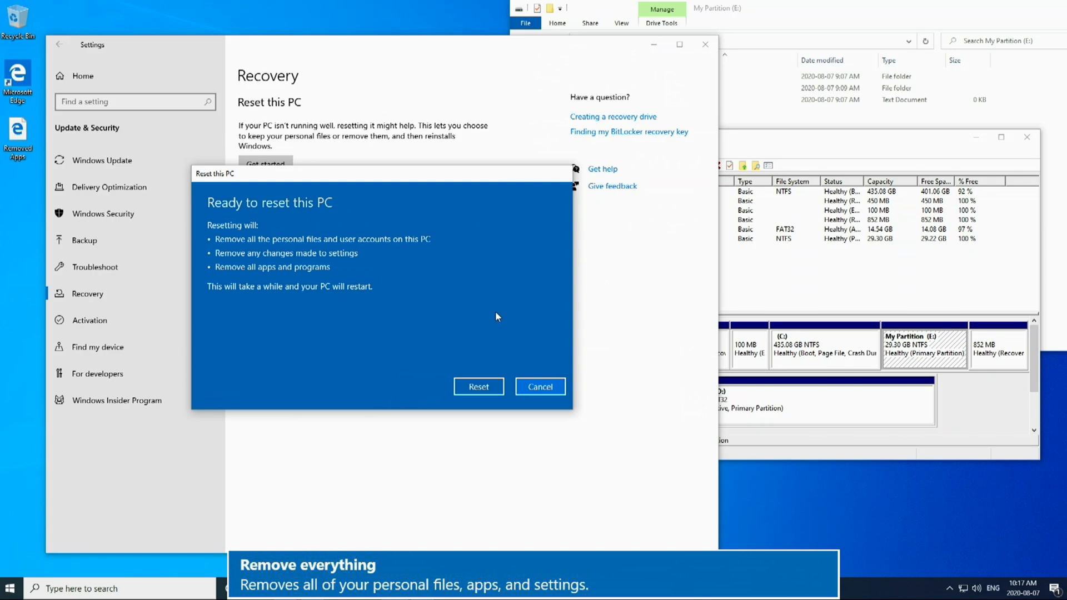
left_click(478, 387)
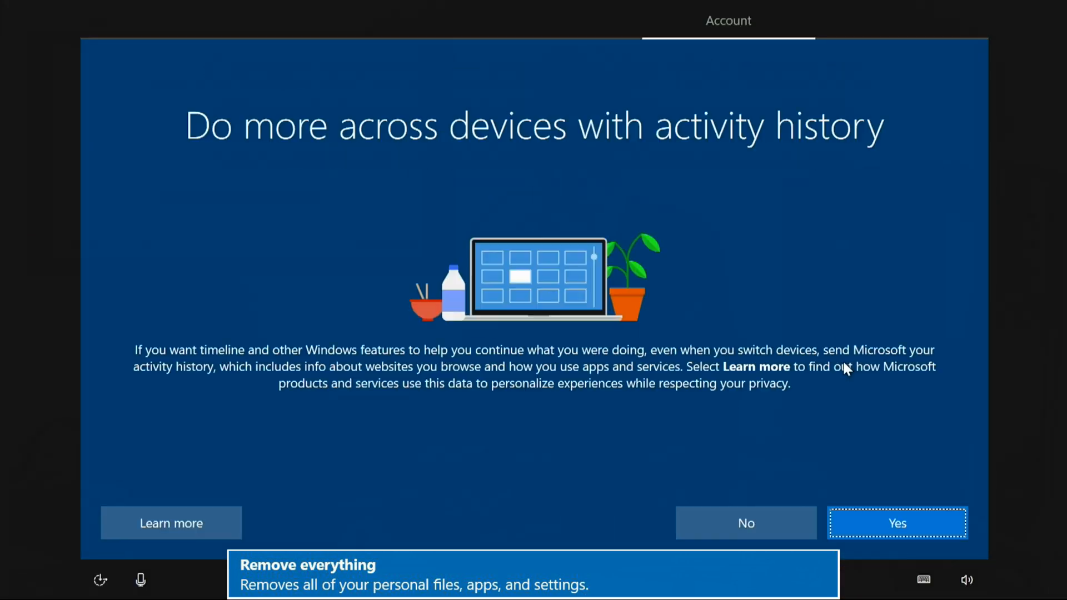
Step: Answer Yes to the activity history question to finish Windows setup
left_click(897, 523)
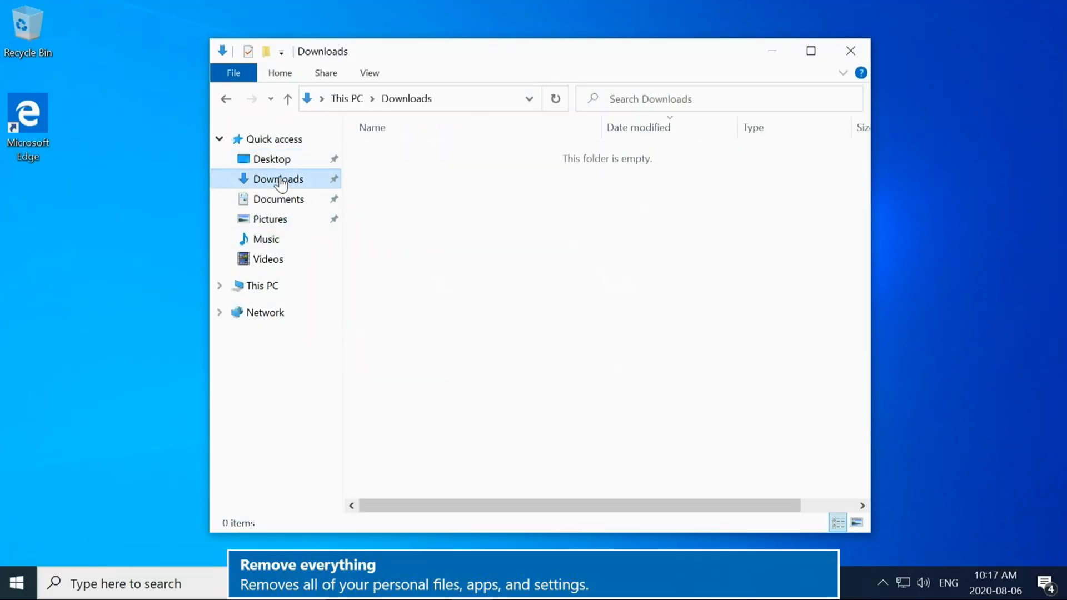
Step: Check that Documents is empty and Pictures holds only default folders
left_click(278, 199)
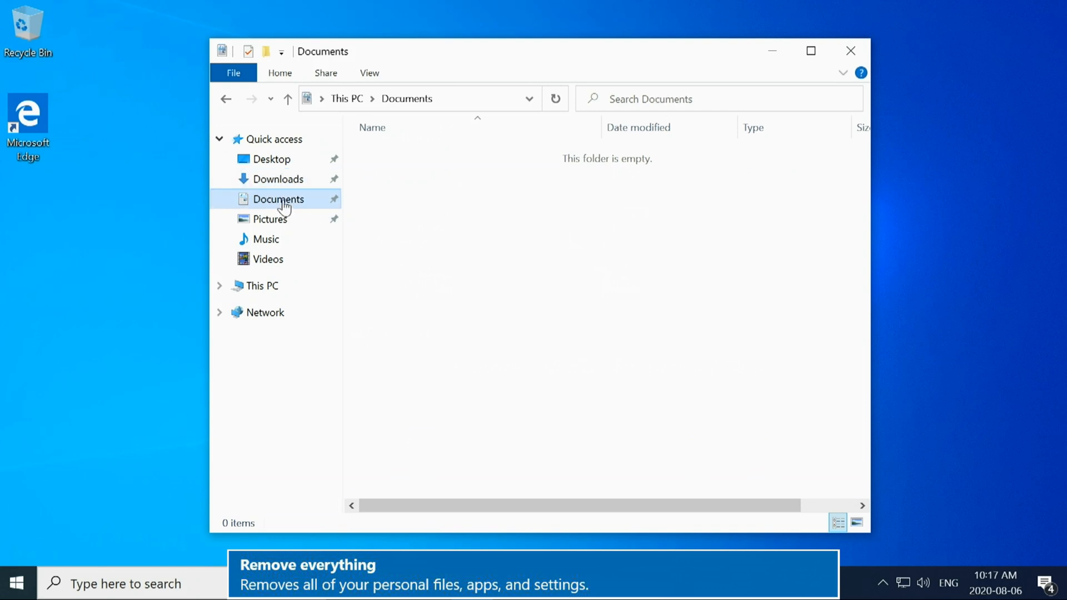
left_click(269, 219)
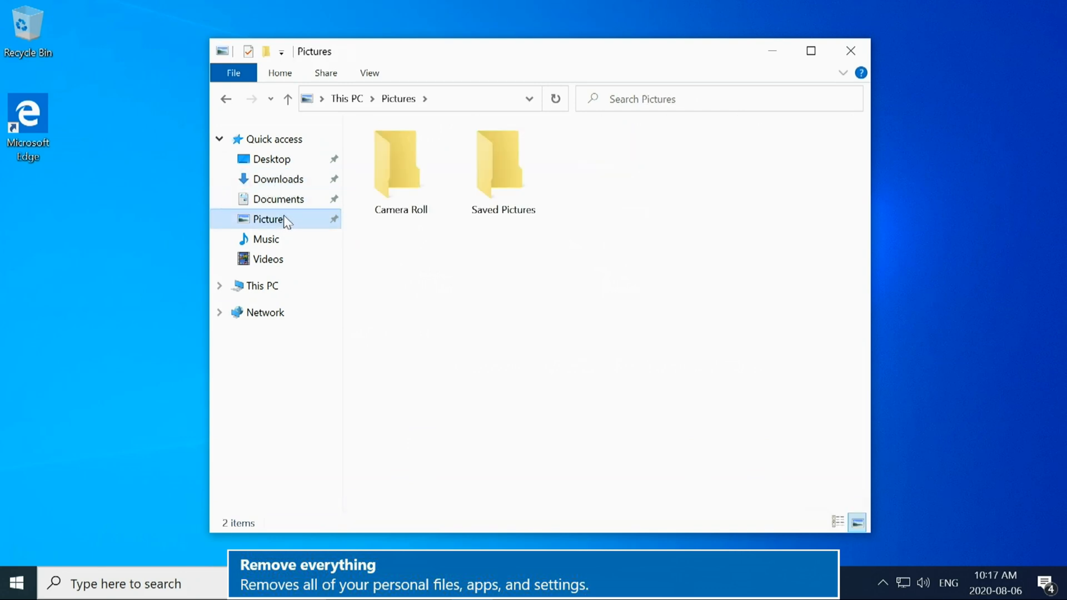
mouse_move(285, 291)
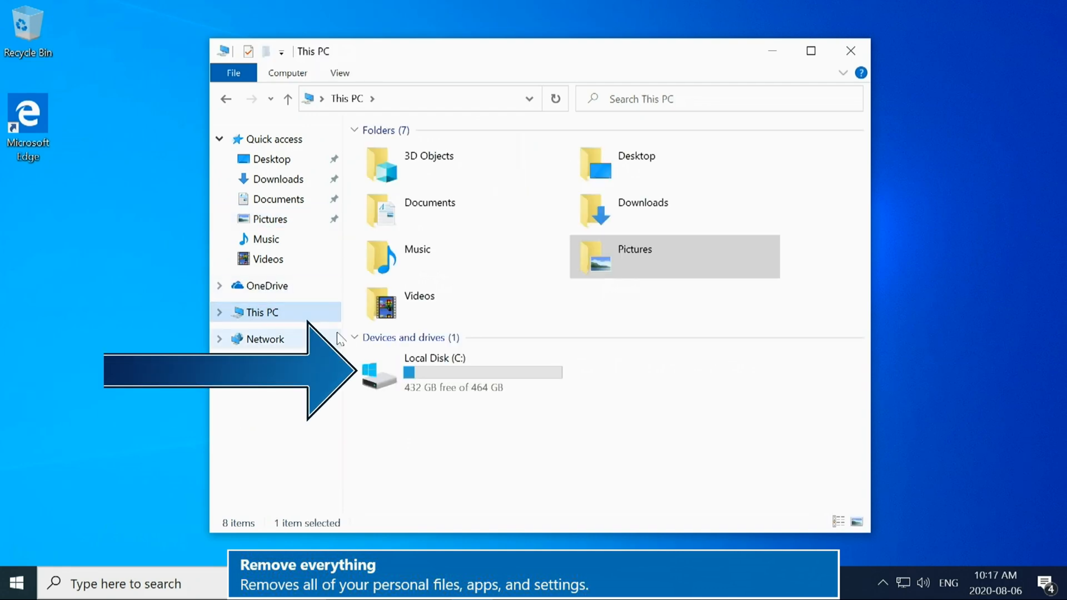
Step: Browse Local Disk (C:) and its Program Files folder, returning to the drive's top level
left_click(220, 311)
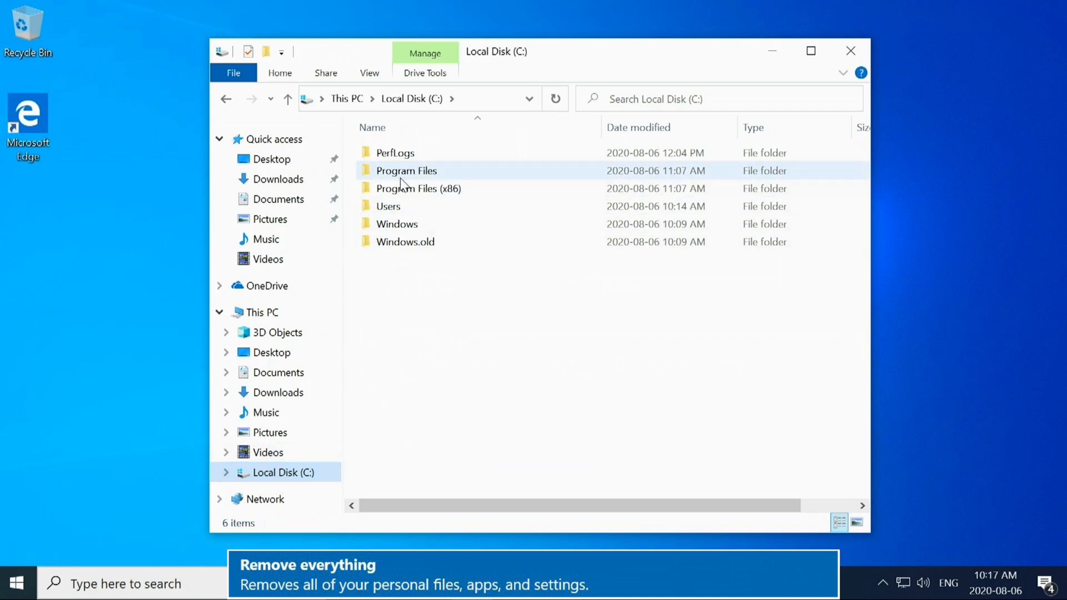
double_click(406, 170)
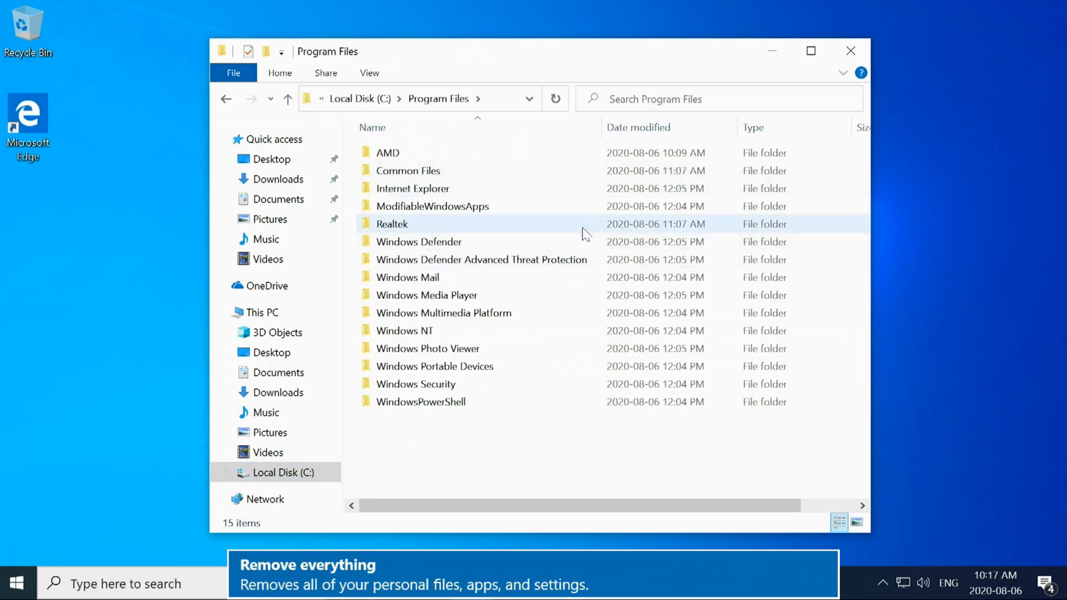
left_click(225, 99)
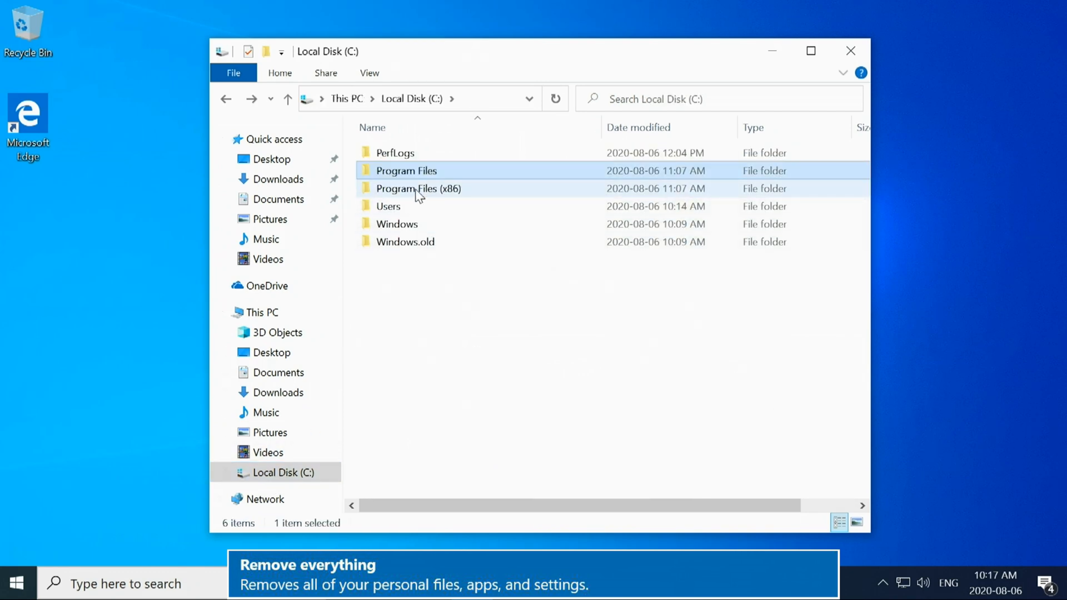